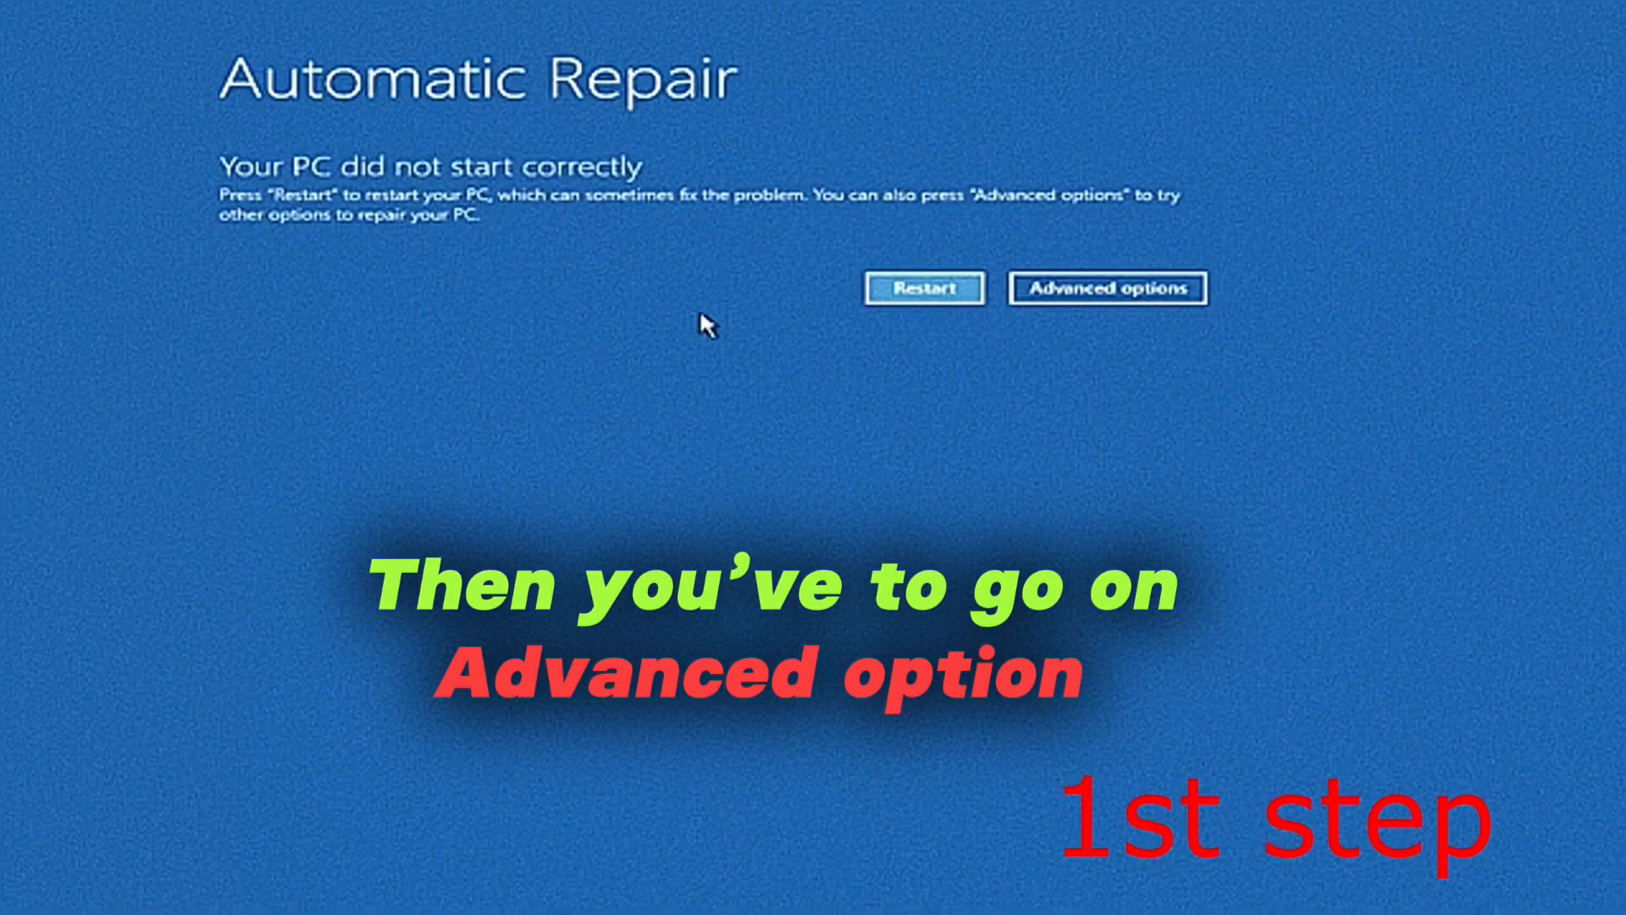
# Choose Advanced options on the Automatic Repair screen to reach the recovery menu
pyautogui.click(1107, 288)
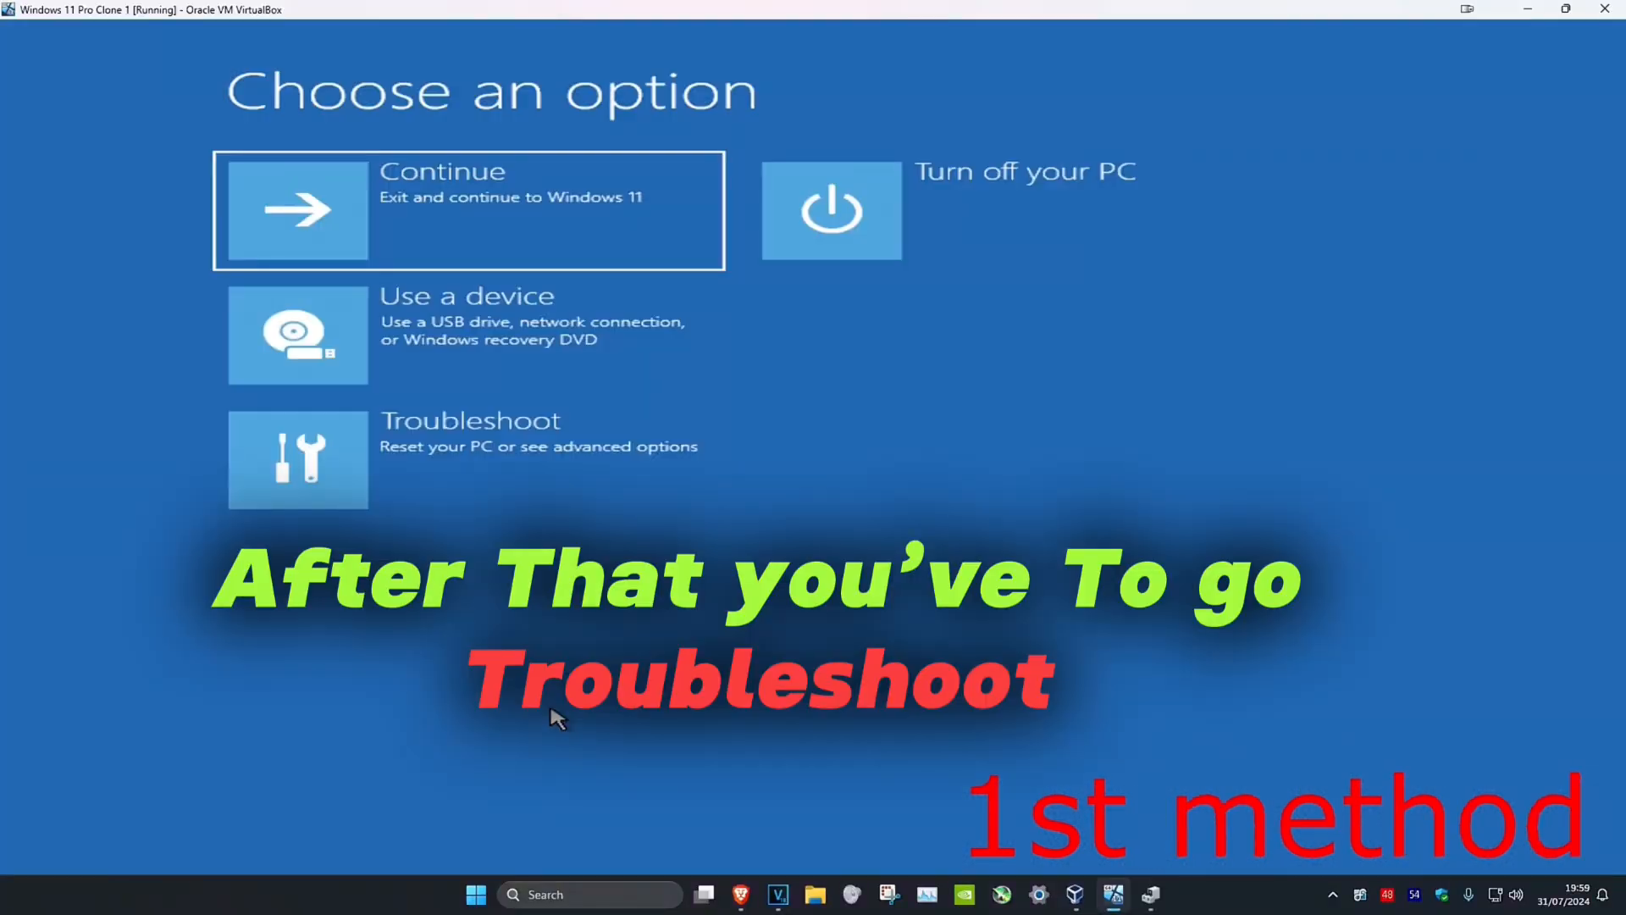
pyautogui.moveTo(515, 669)
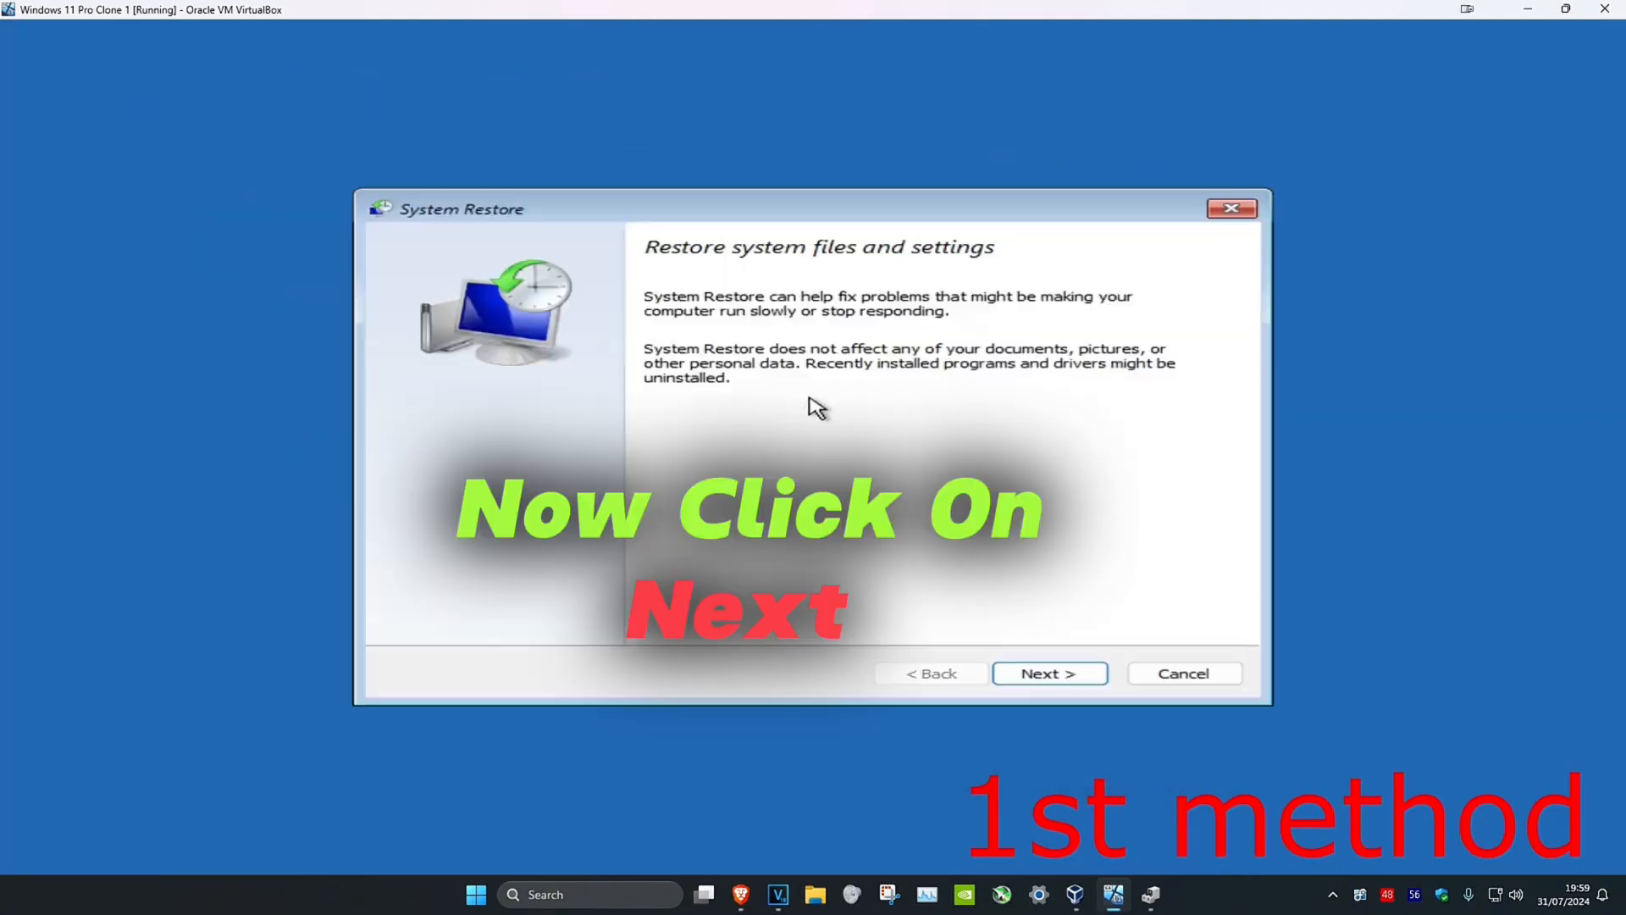
# Run System Restore to the 7/30/2024 Windows Update restore point and confirm it
pyautogui.click(1049, 672)
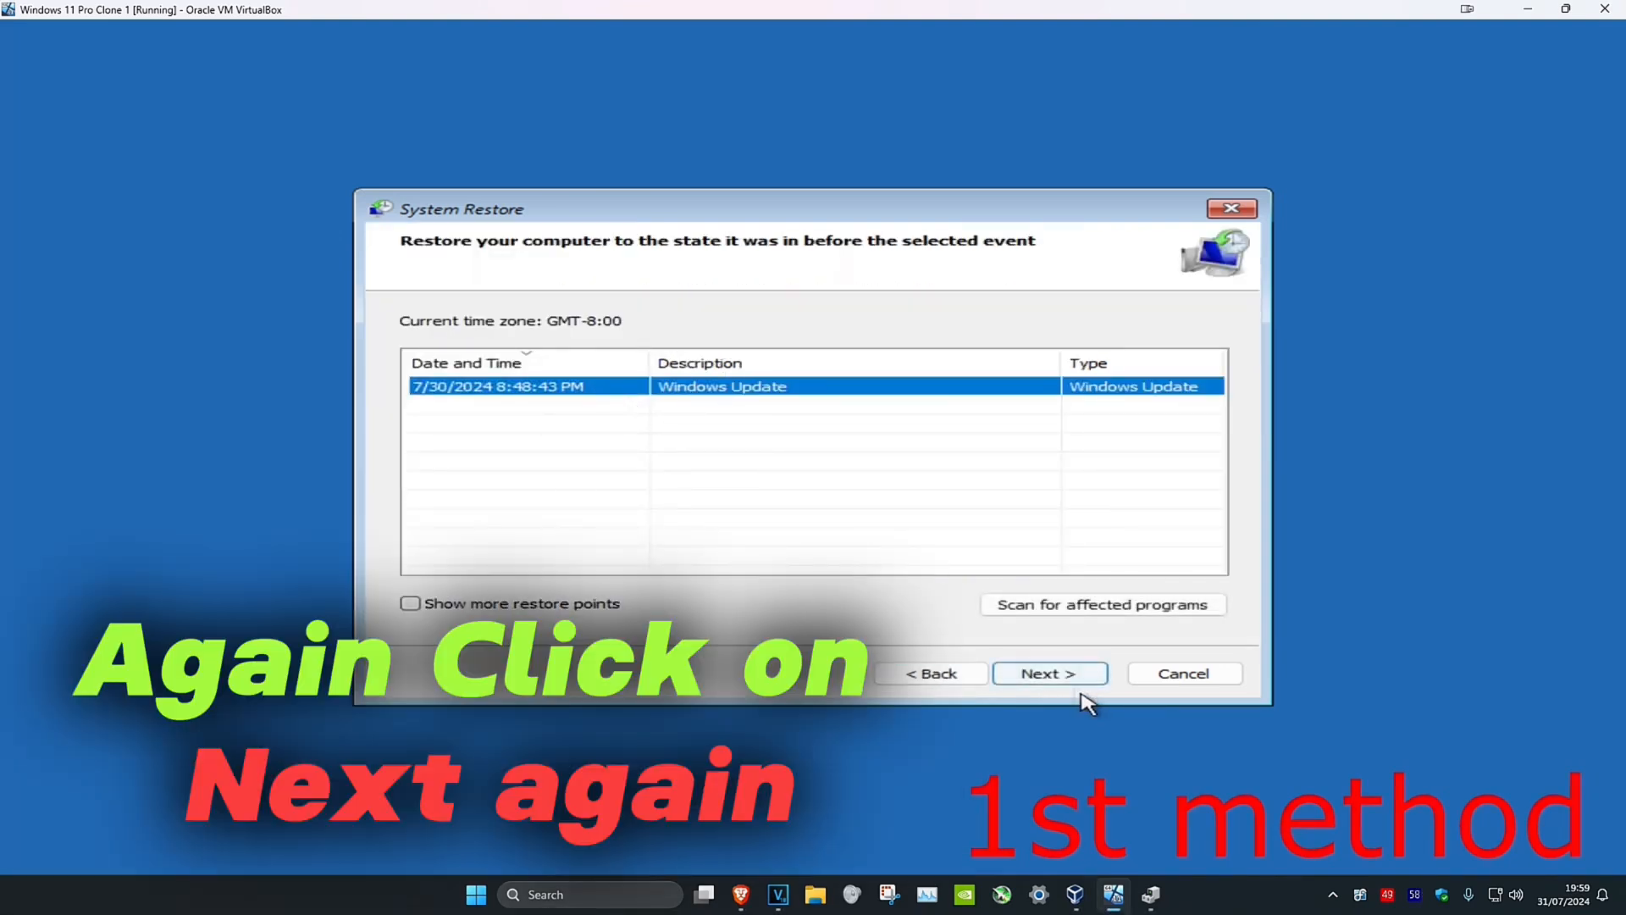
pyautogui.click(1049, 673)
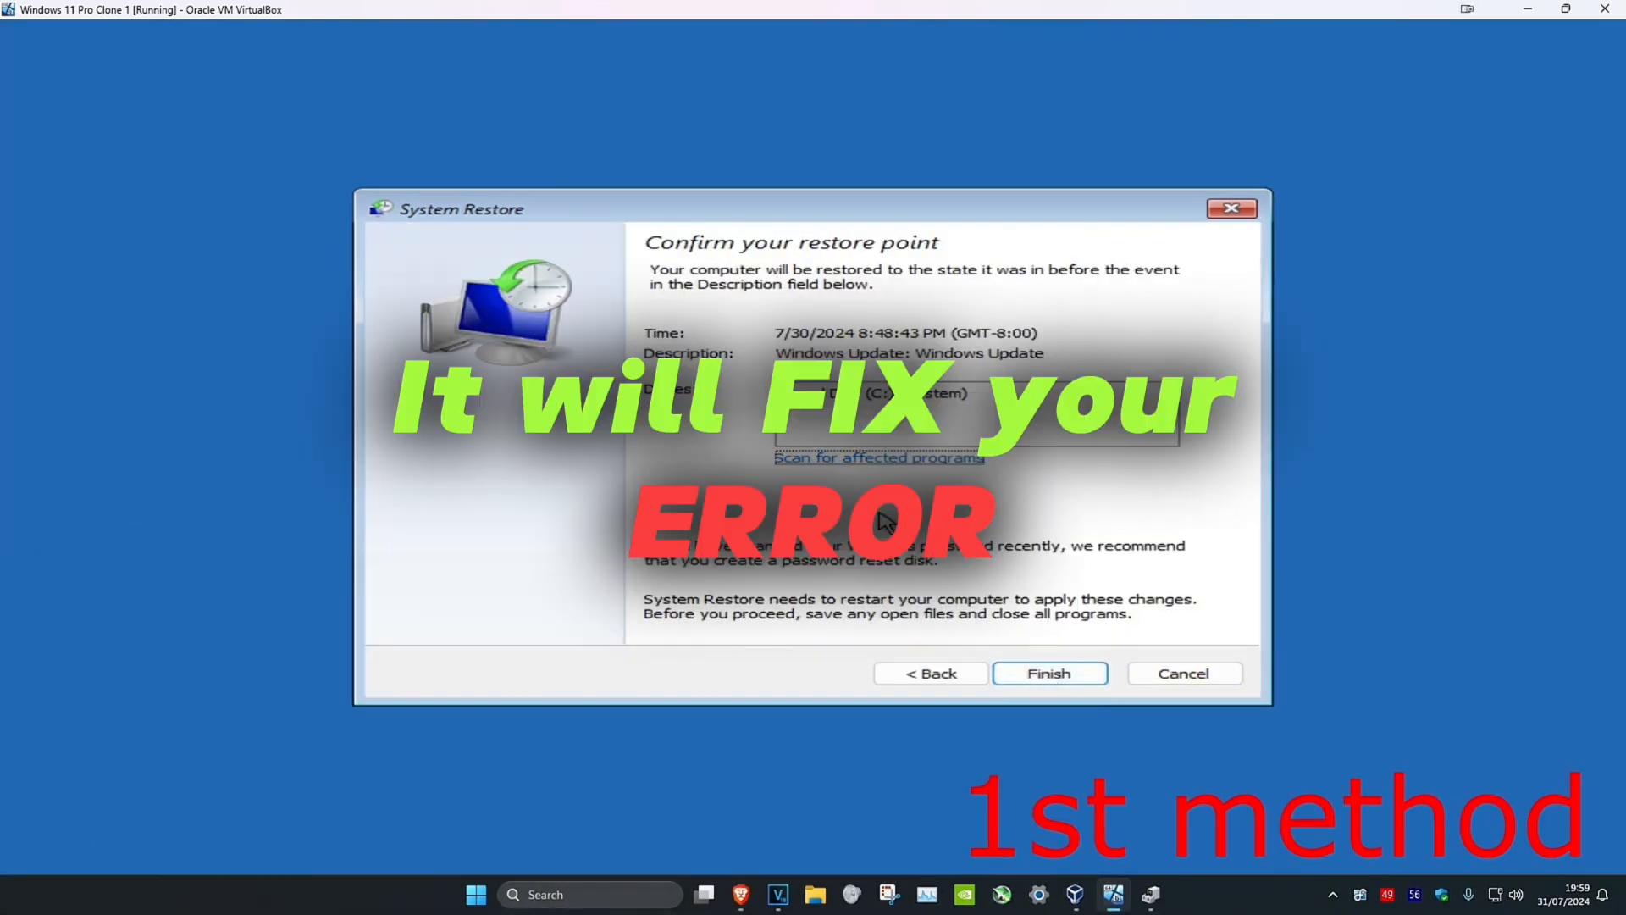
pyautogui.click(928, 674)
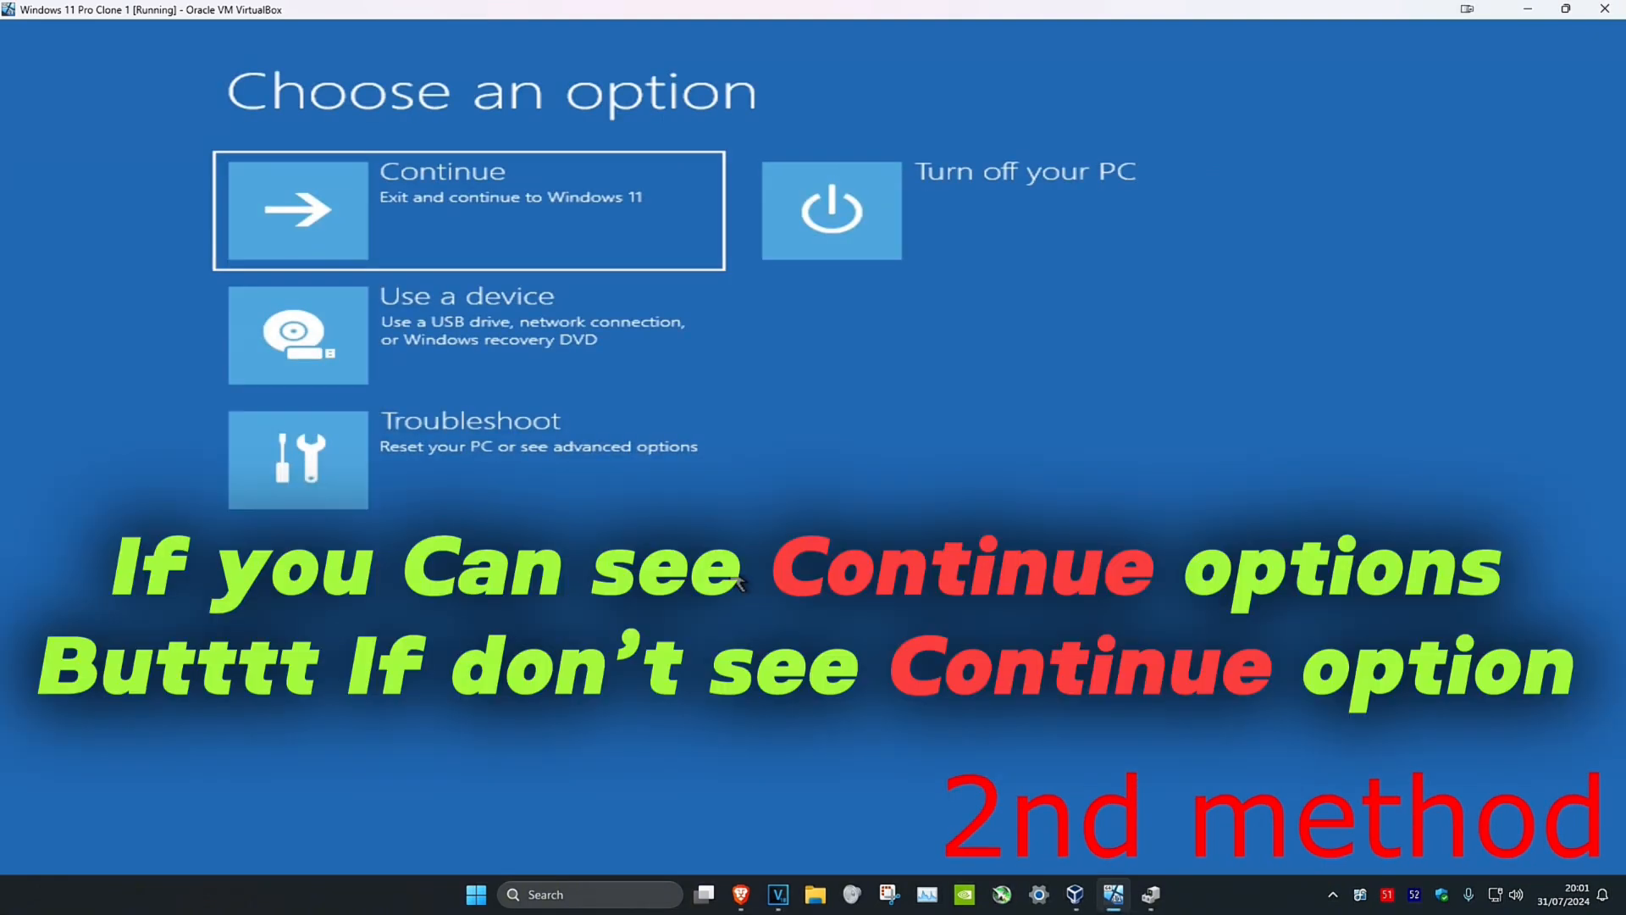
pyautogui.moveTo(450, 218)
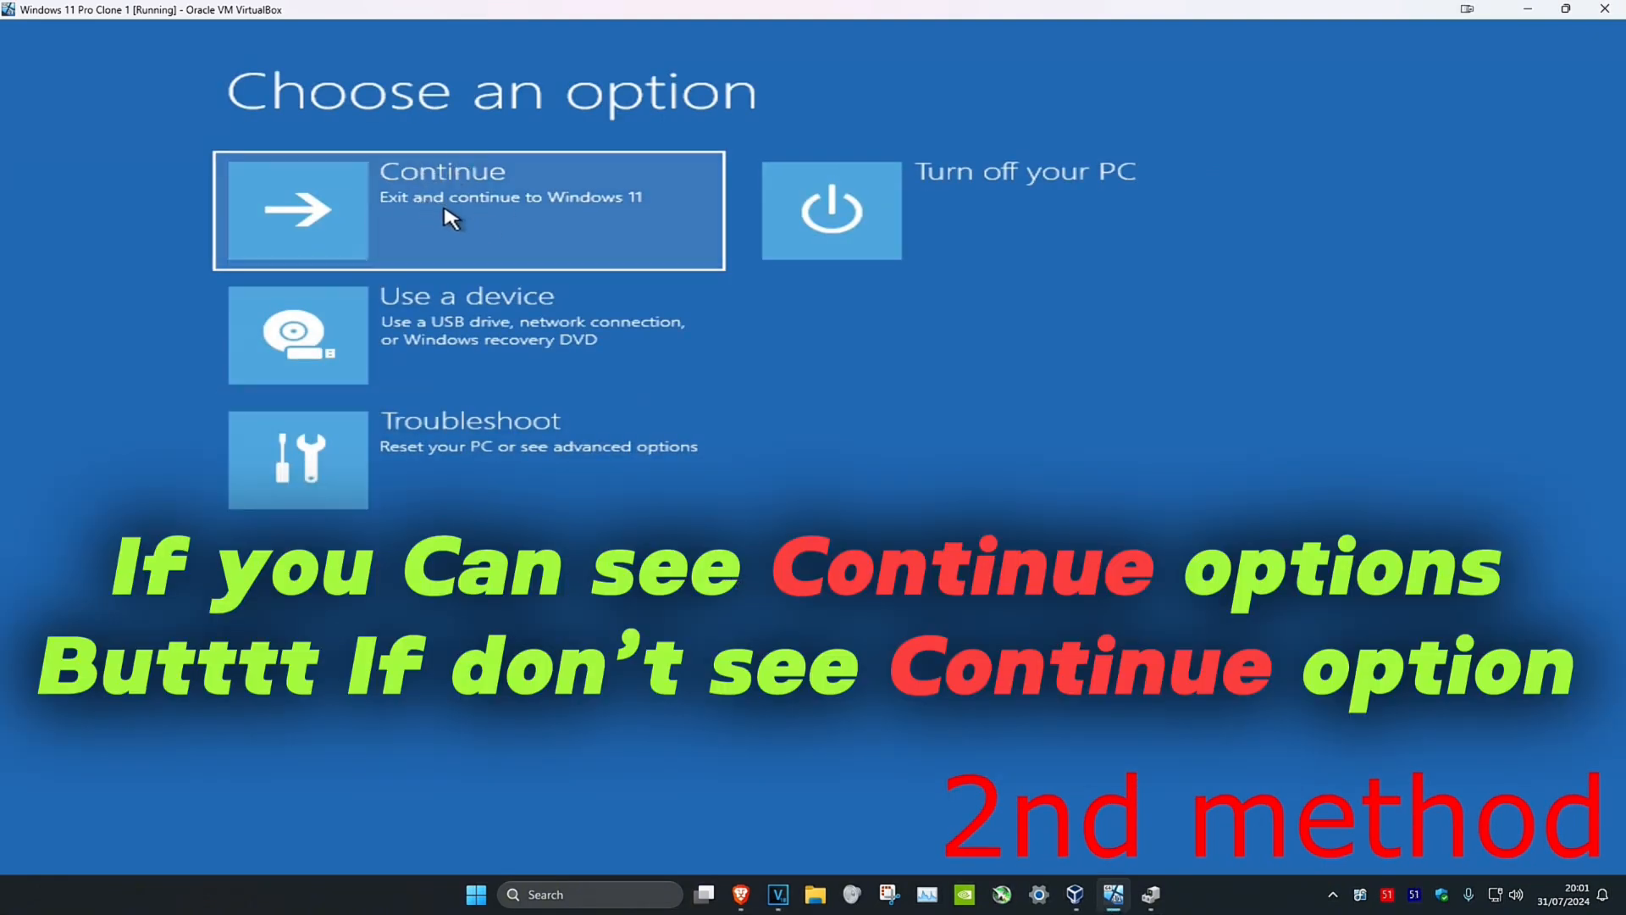
pyautogui.moveTo(540, 227)
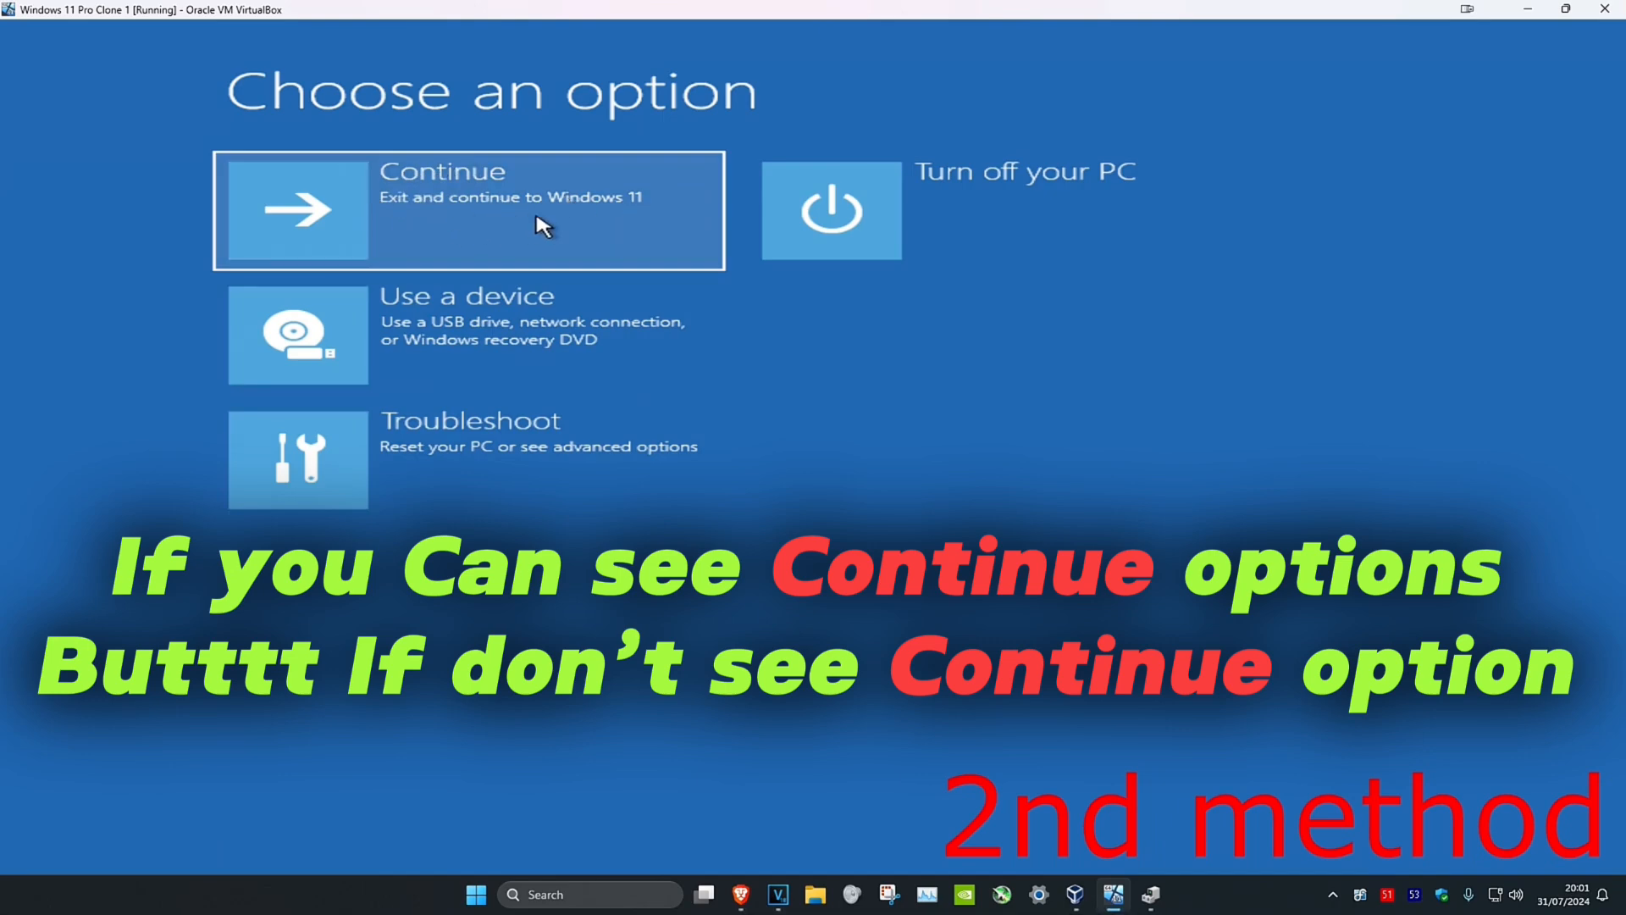
pyautogui.moveTo(1065, 459)
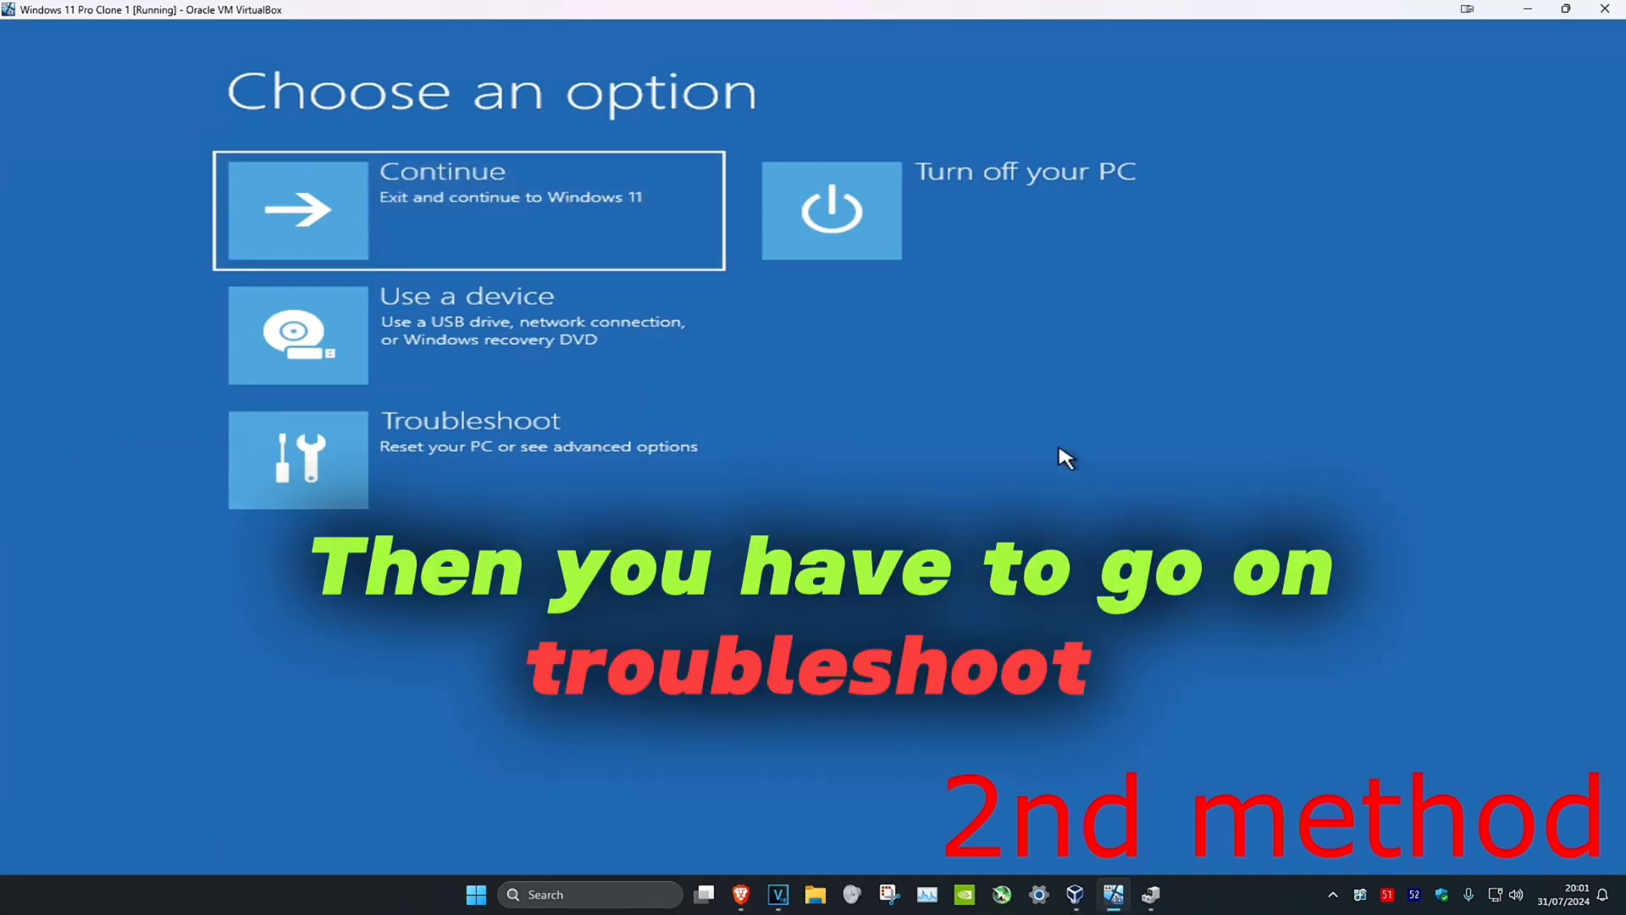
pyautogui.moveTo(487, 475)
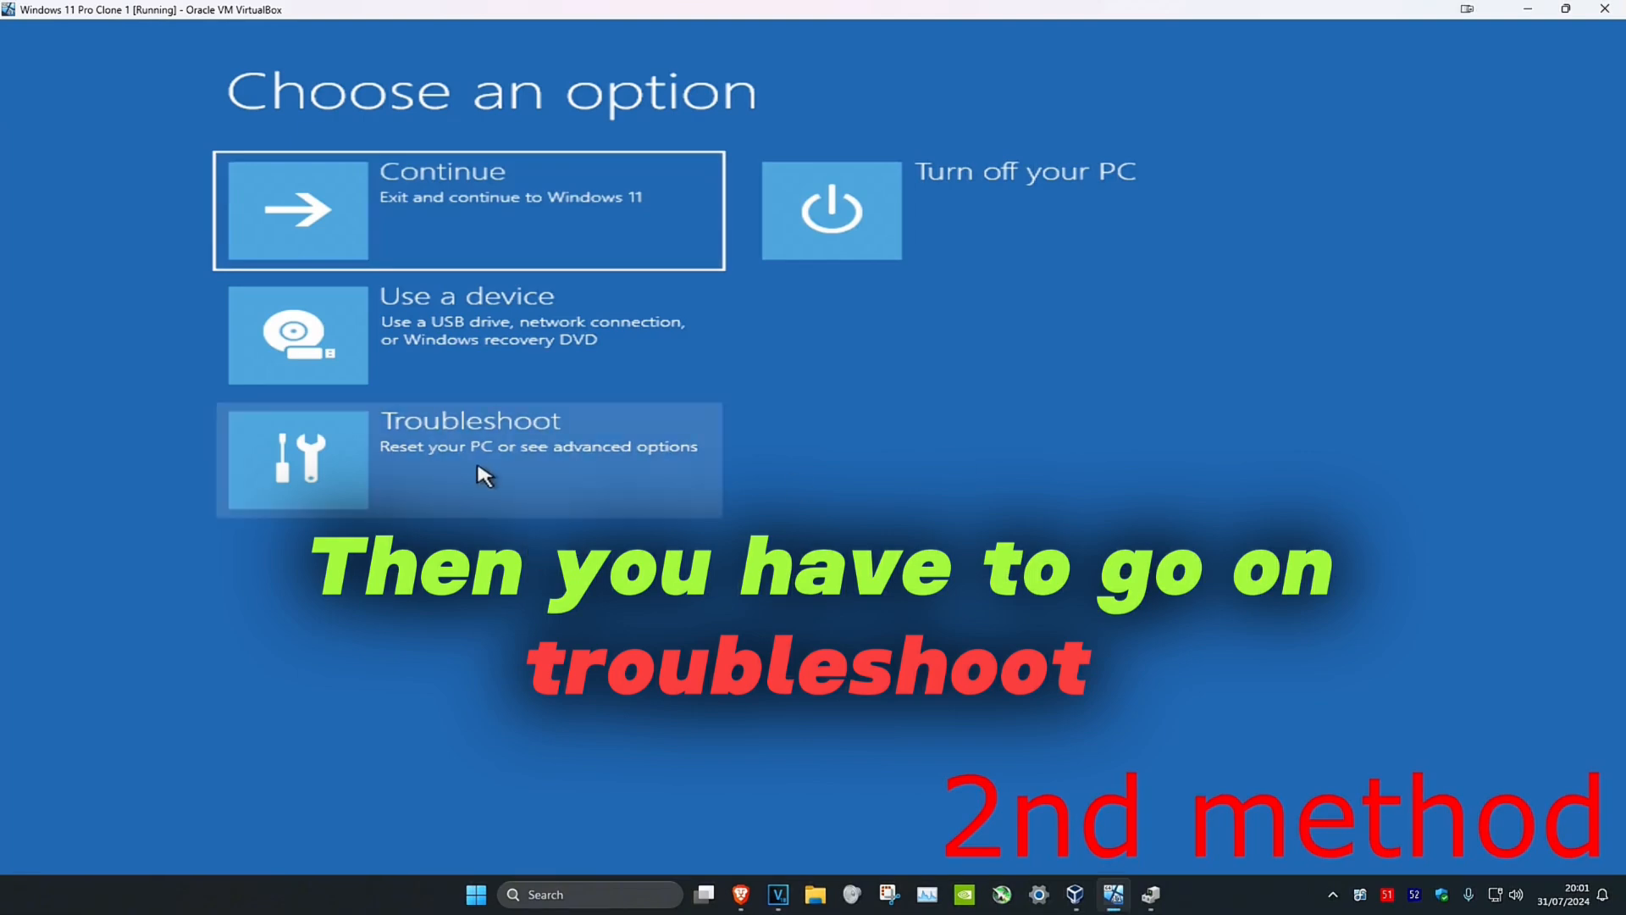
# Open Command Prompt via Troubleshoot and Advanced options
pyautogui.click(468, 459)
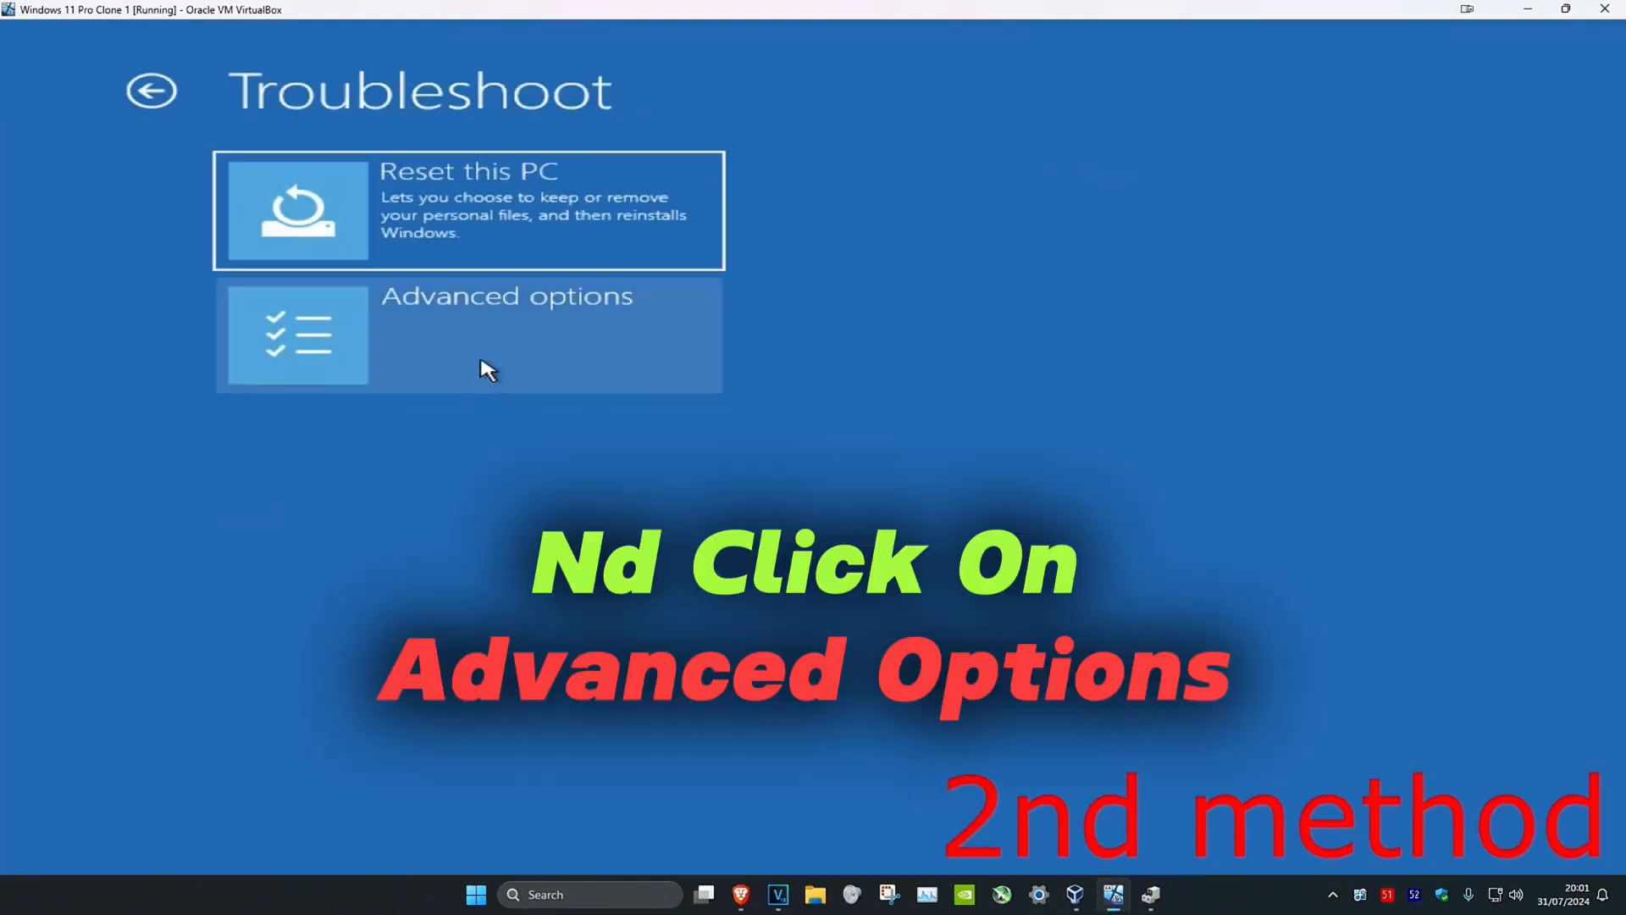
pyautogui.click(469, 333)
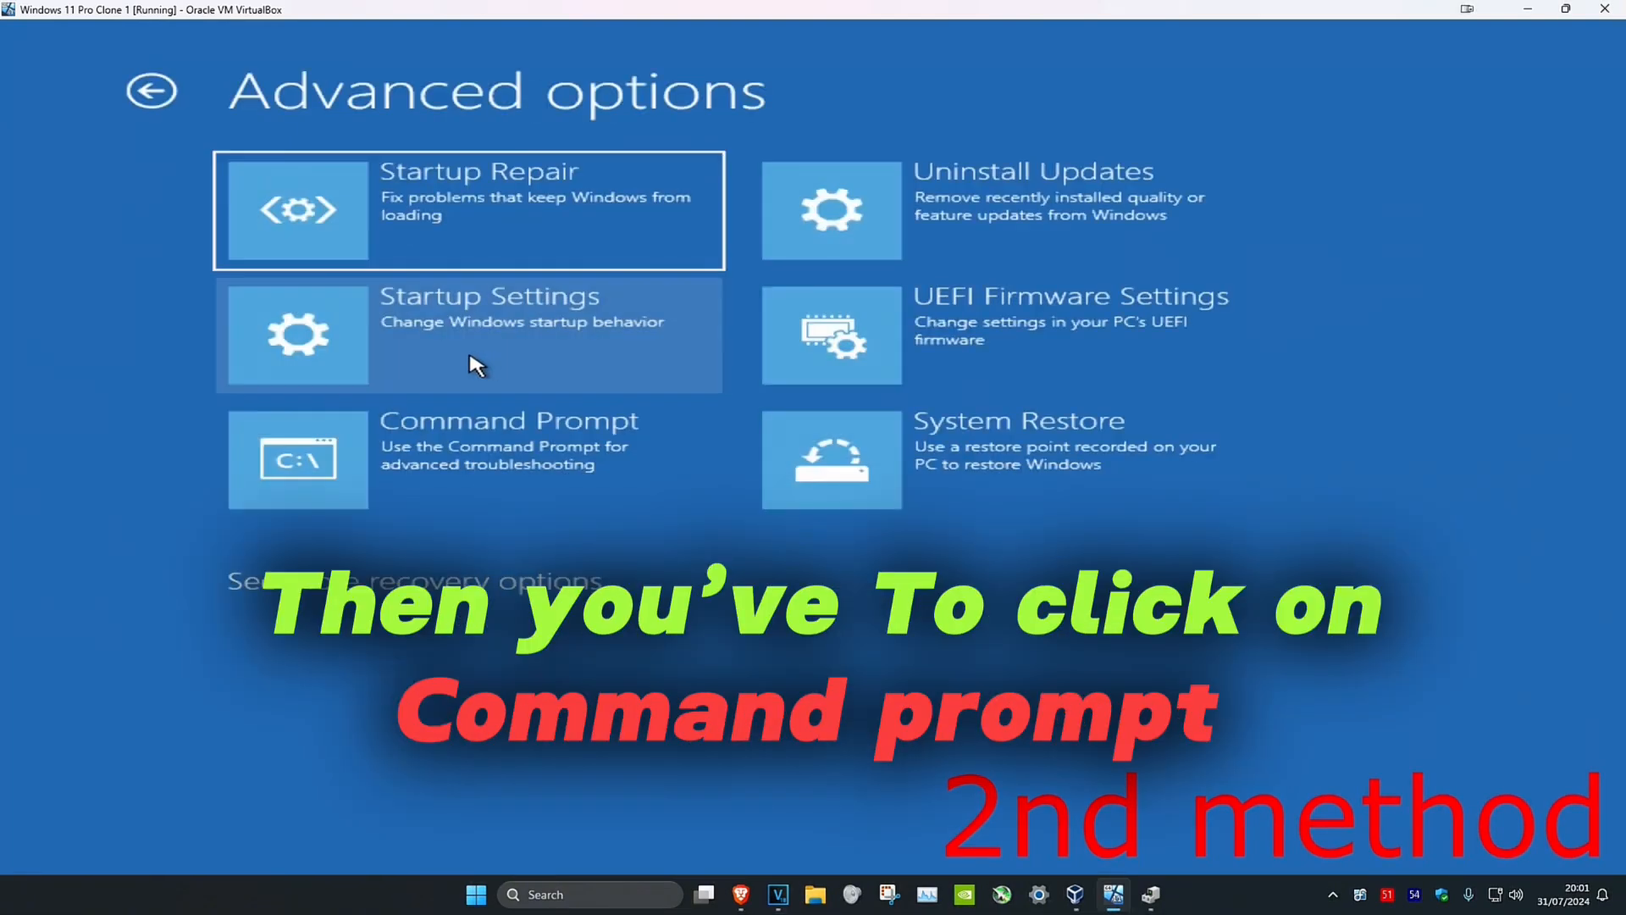
pyautogui.moveTo(576, 466)
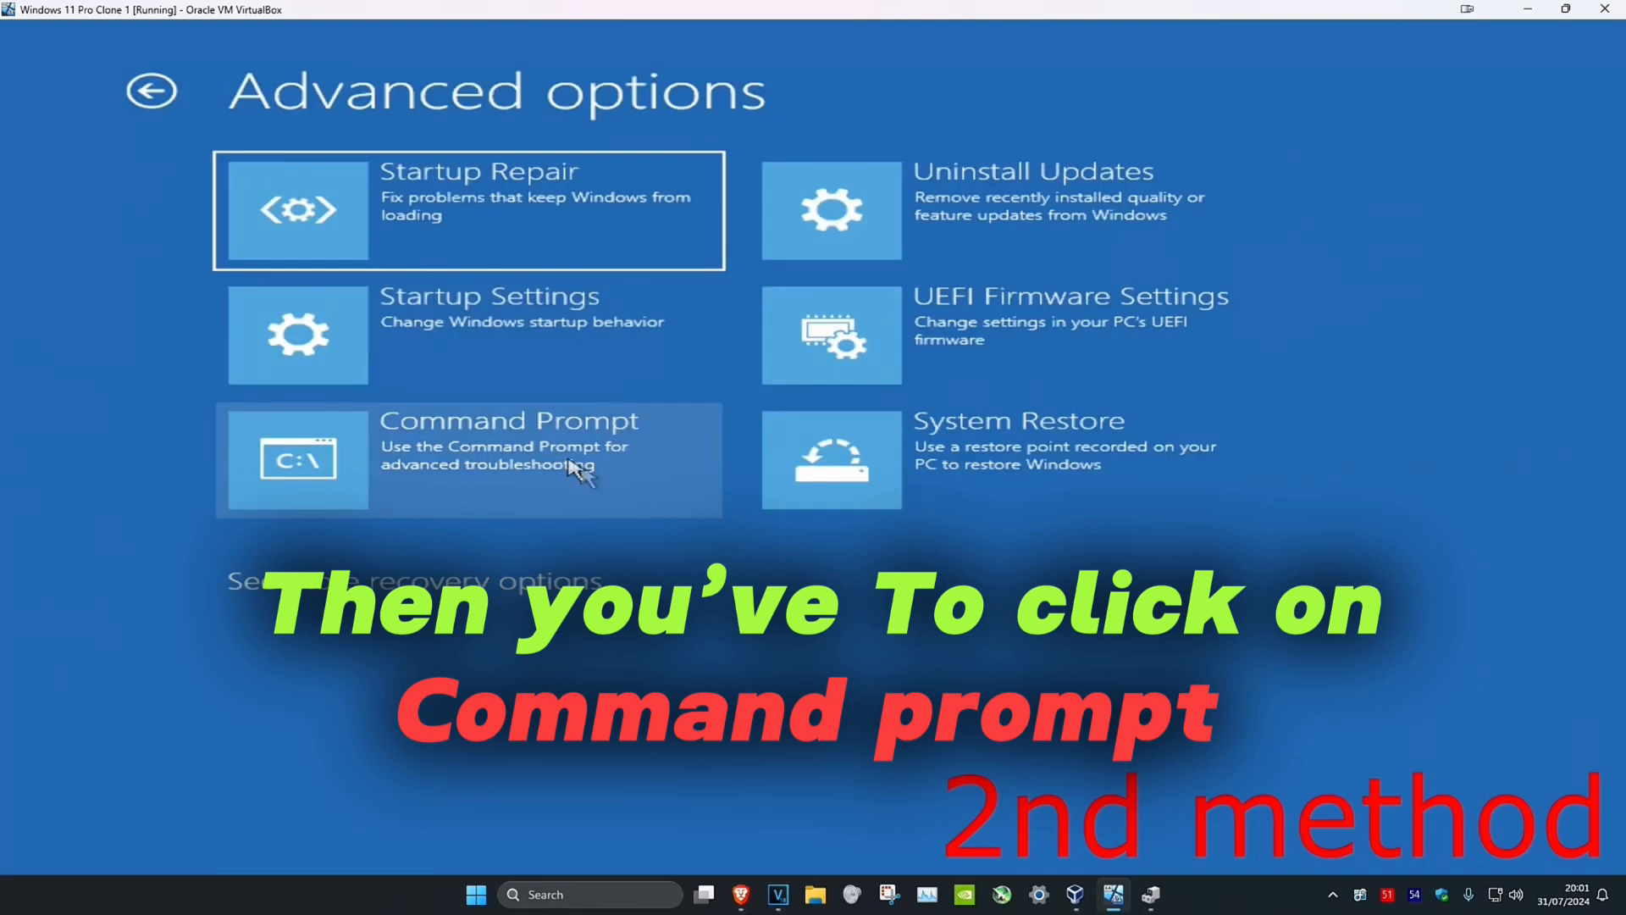
pyautogui.click(468, 459)
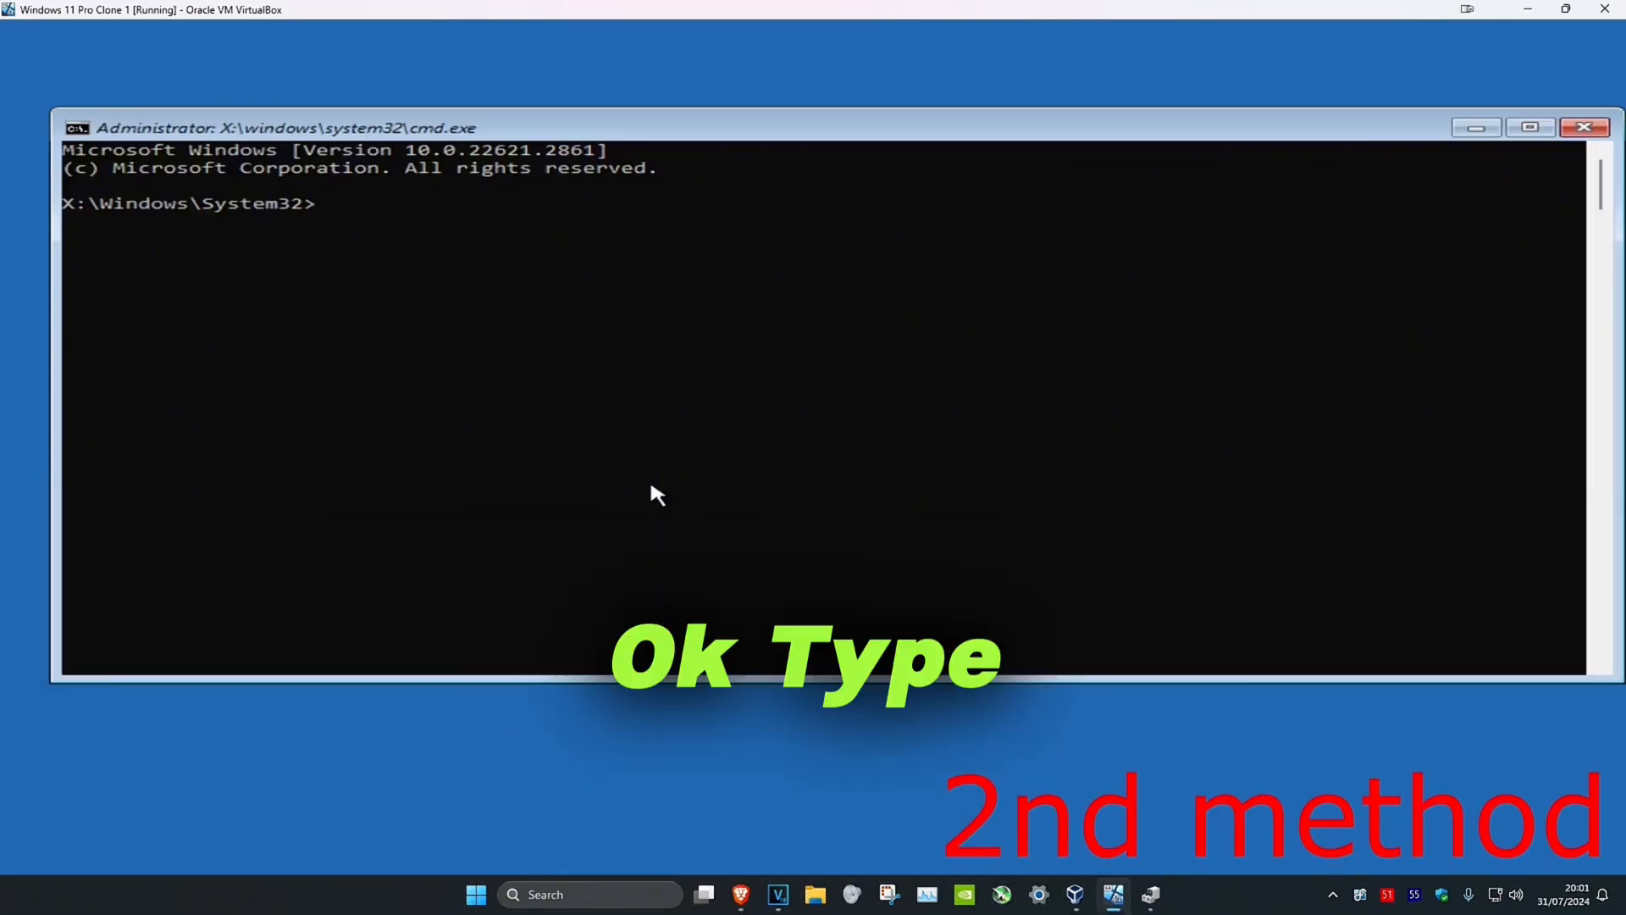
# Enter 'sfc /scannow' at the X:\Windows\System32 prompt
pyautogui.write('sfc')
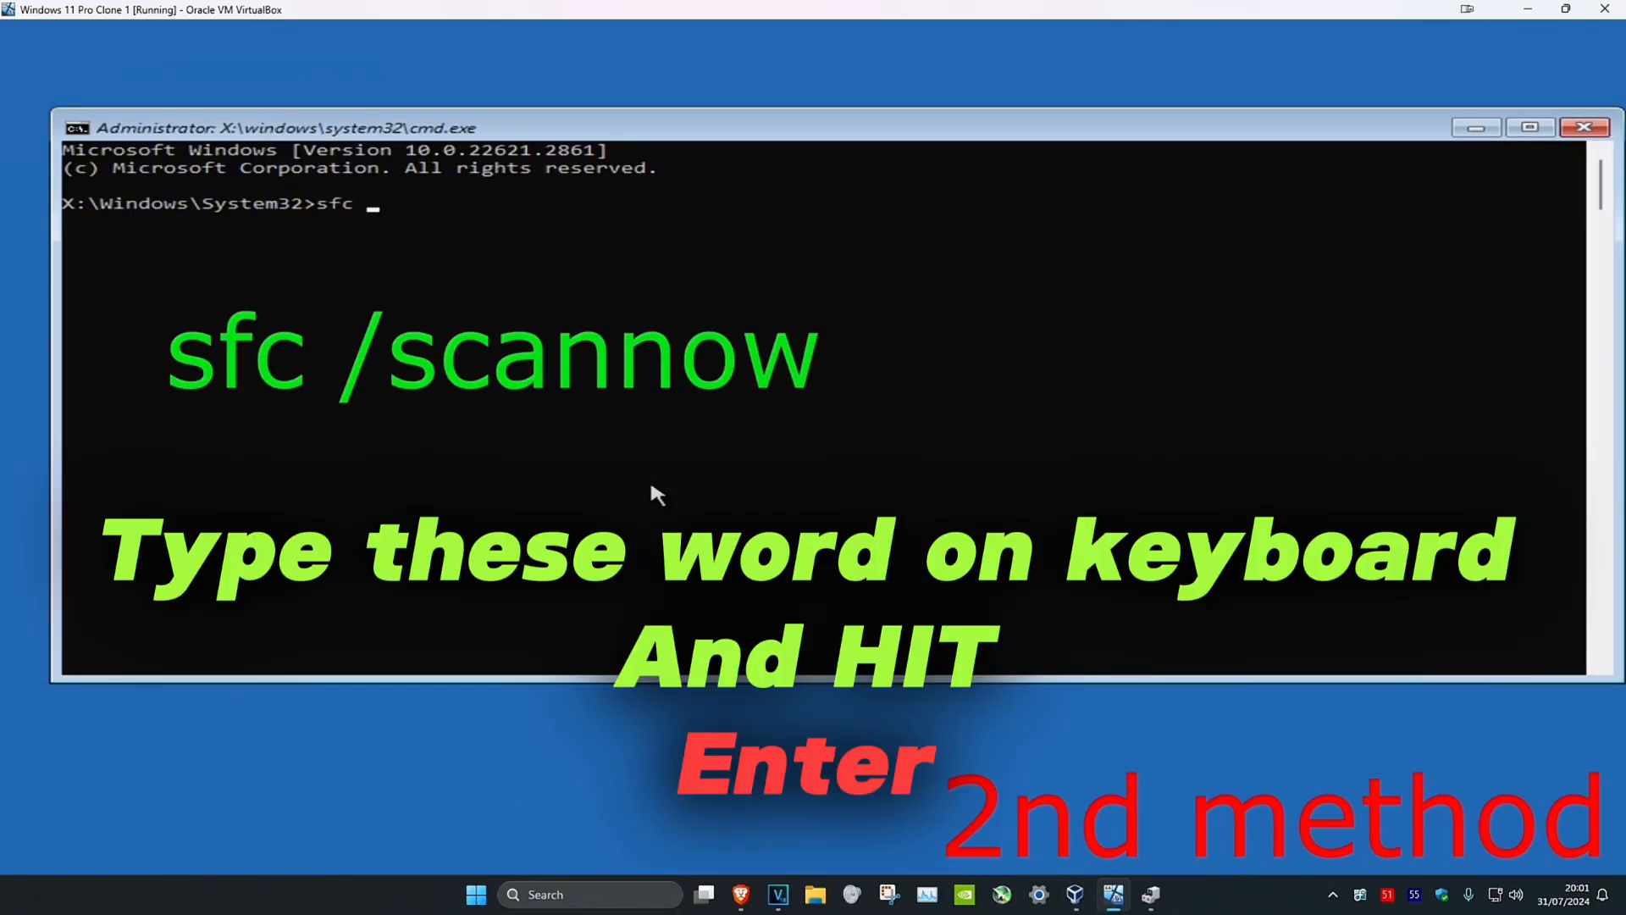
pyautogui.write('/s')
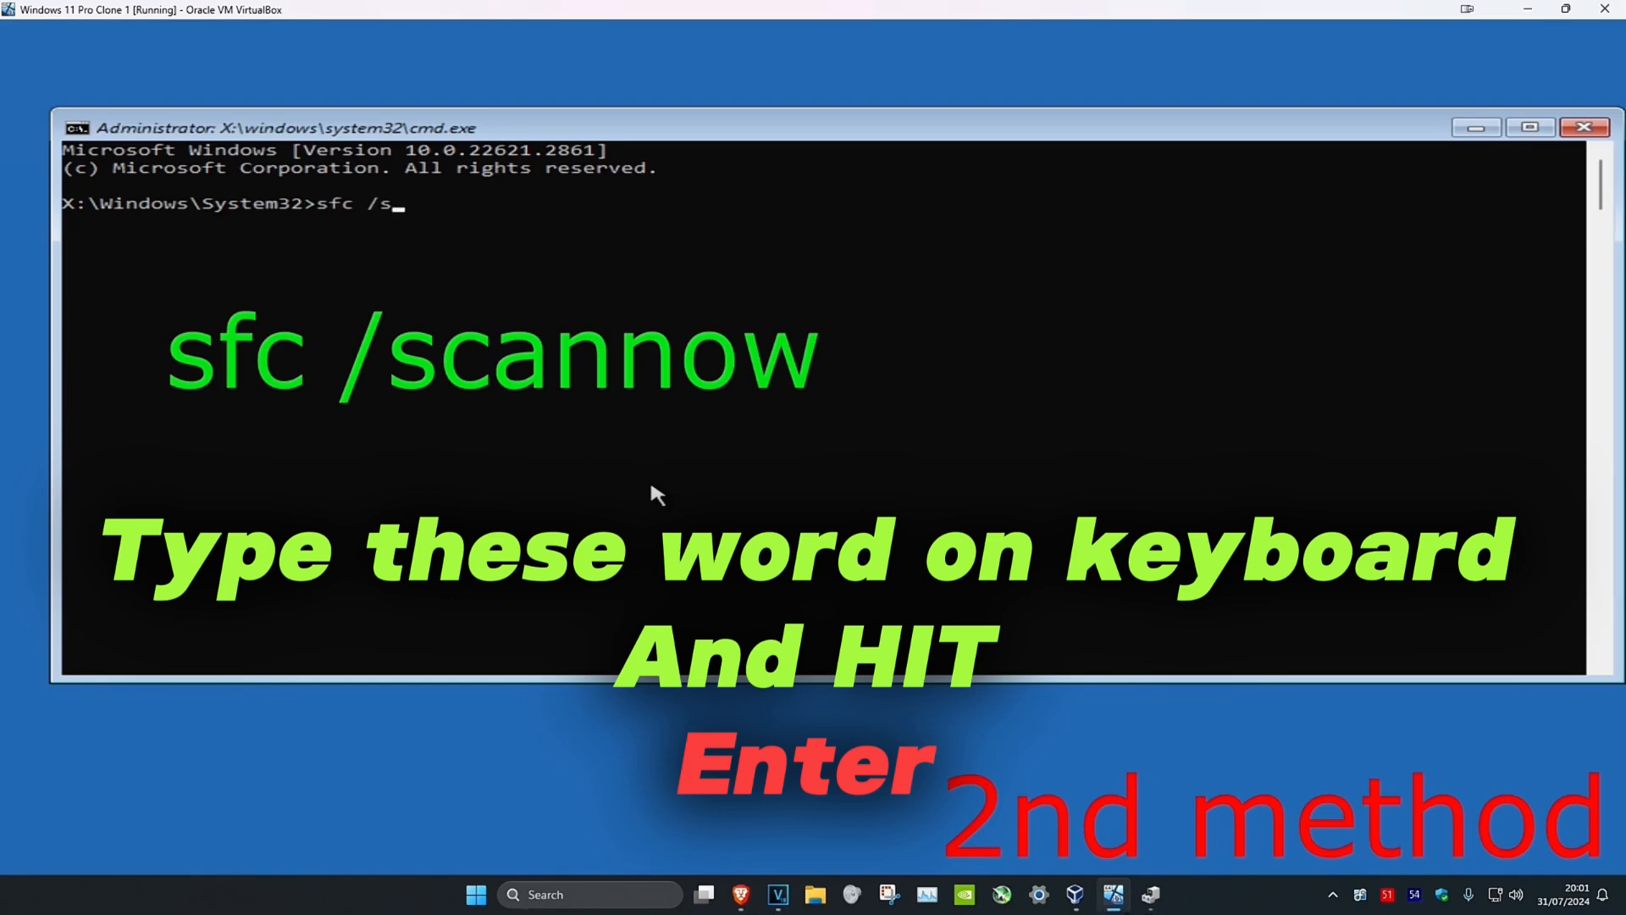
pyautogui.write('can')
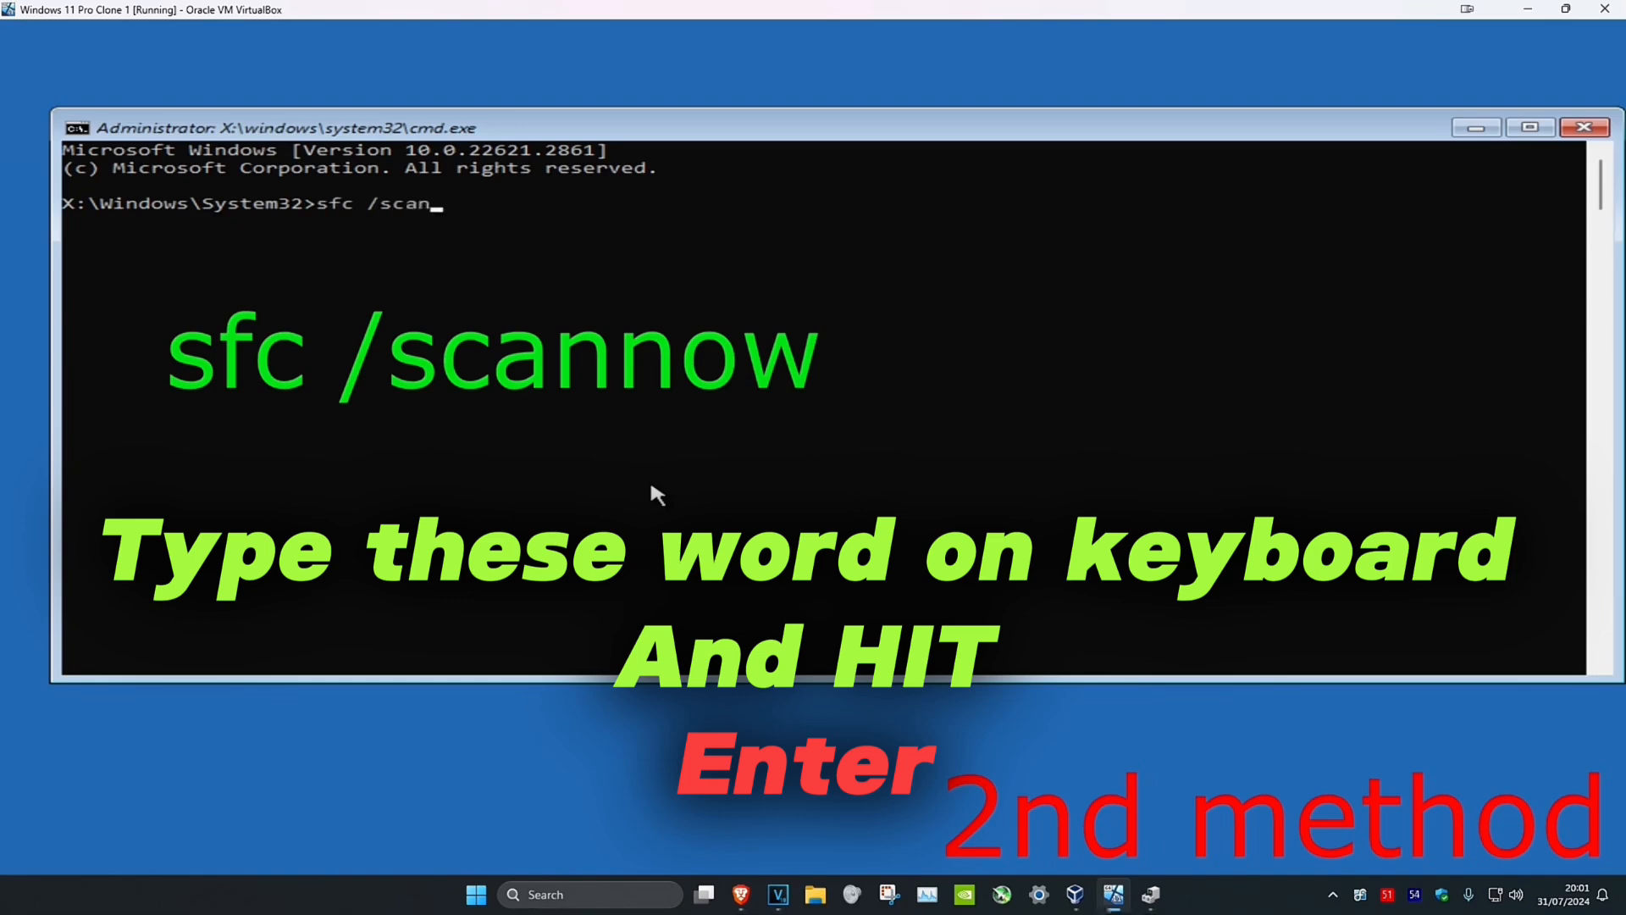
pyautogui.write('now')
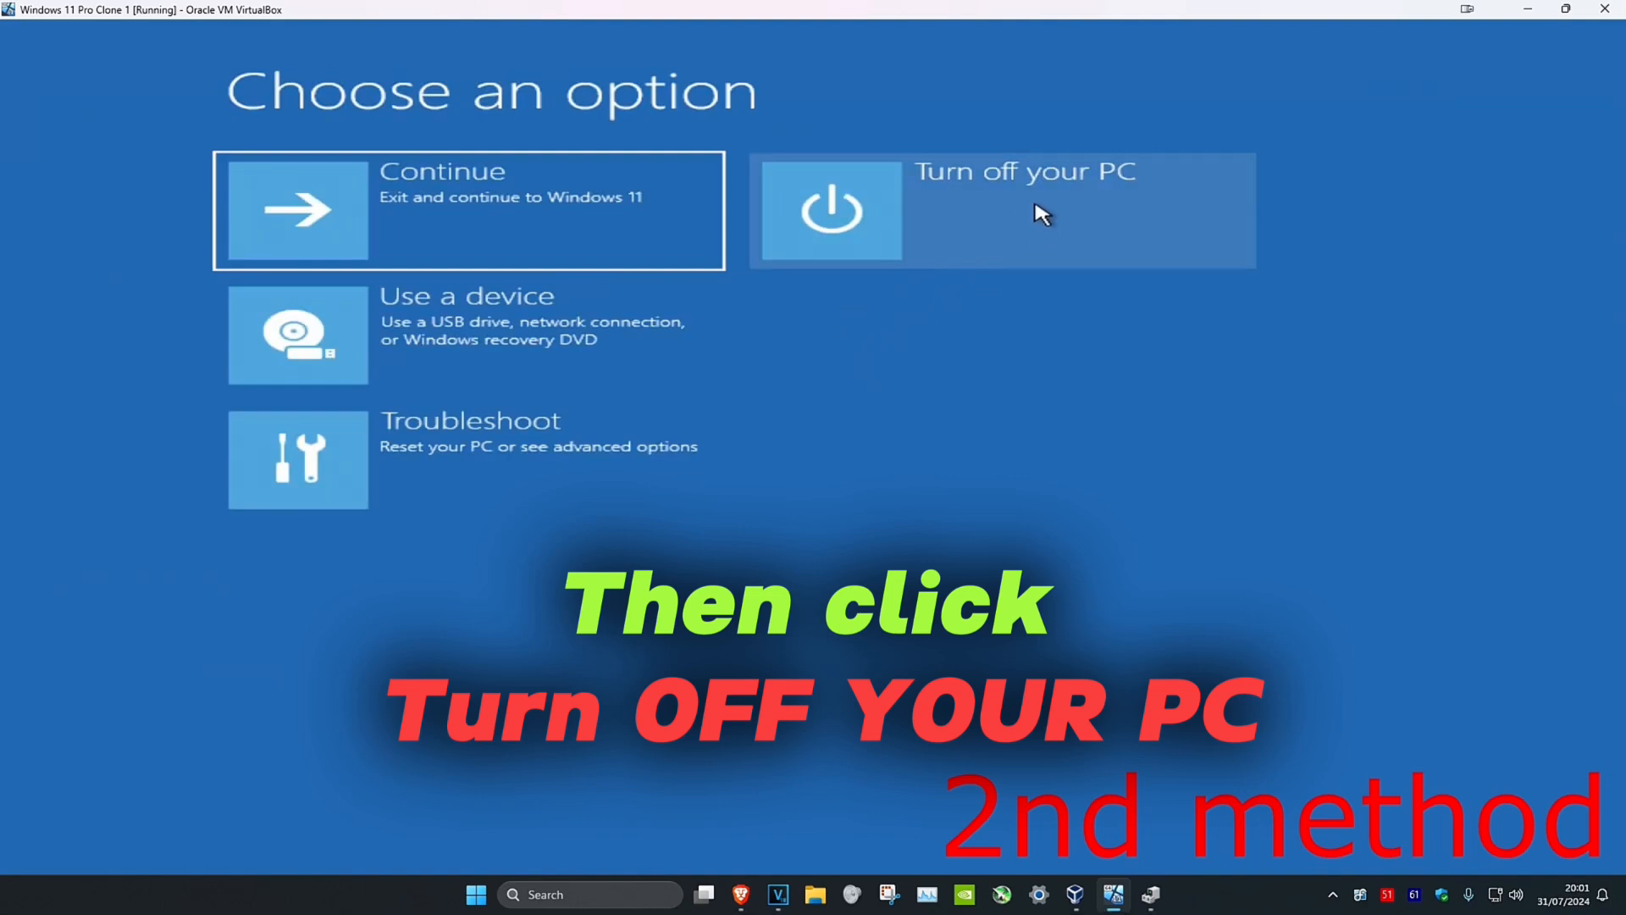
pyautogui.moveTo(1118, 318)
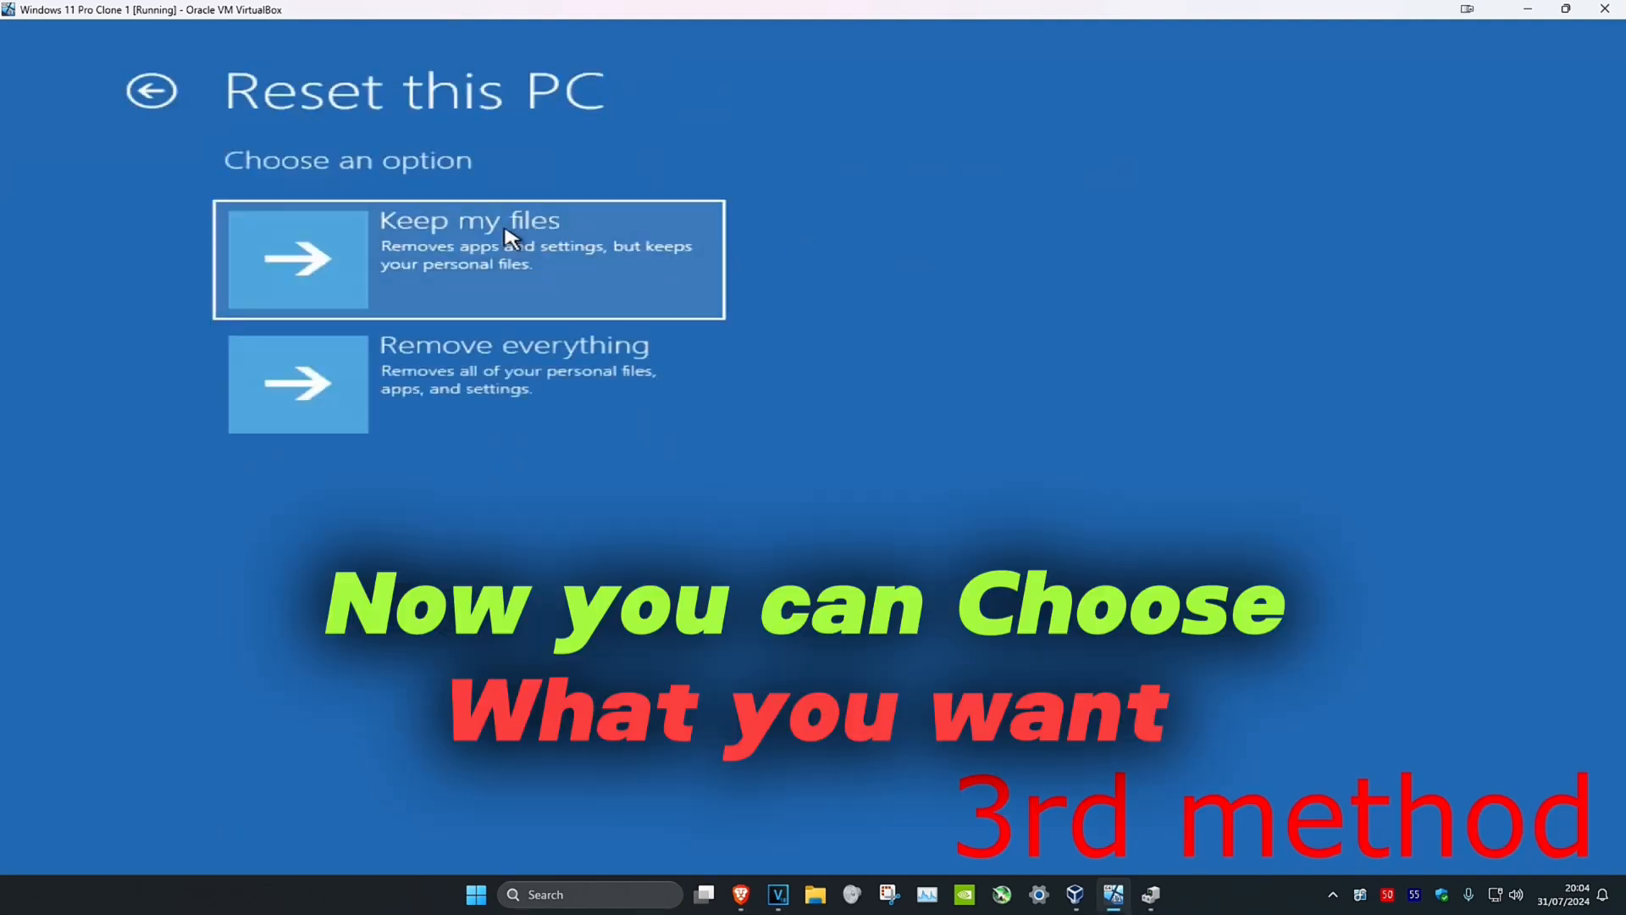
pyautogui.moveTo(415, 383)
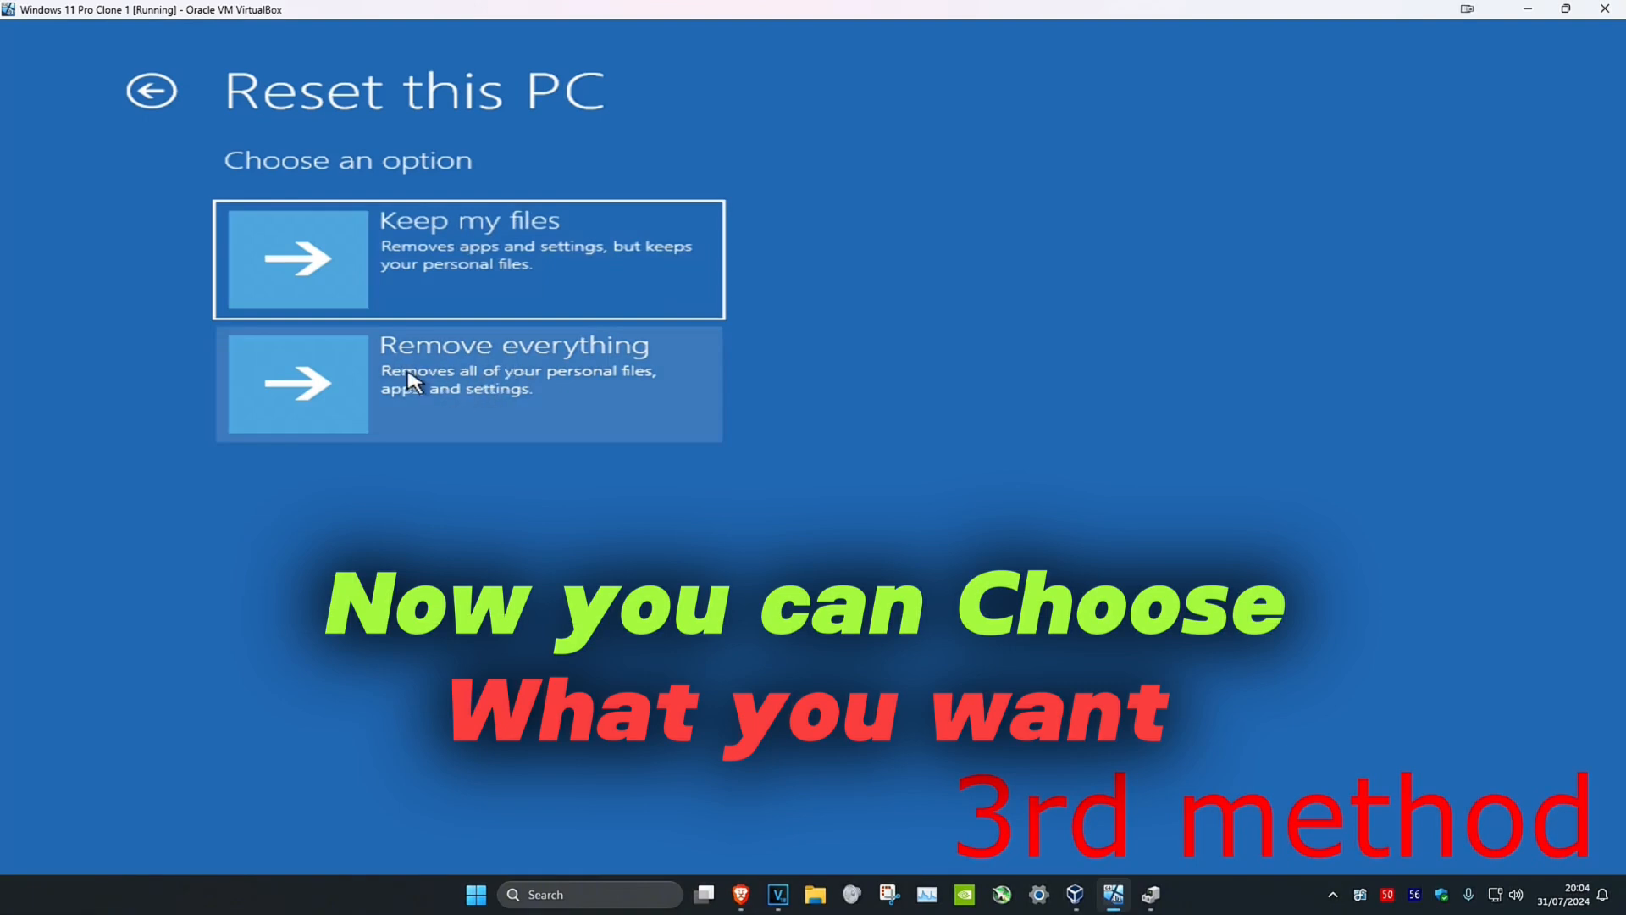
pyautogui.moveTo(876, 418)
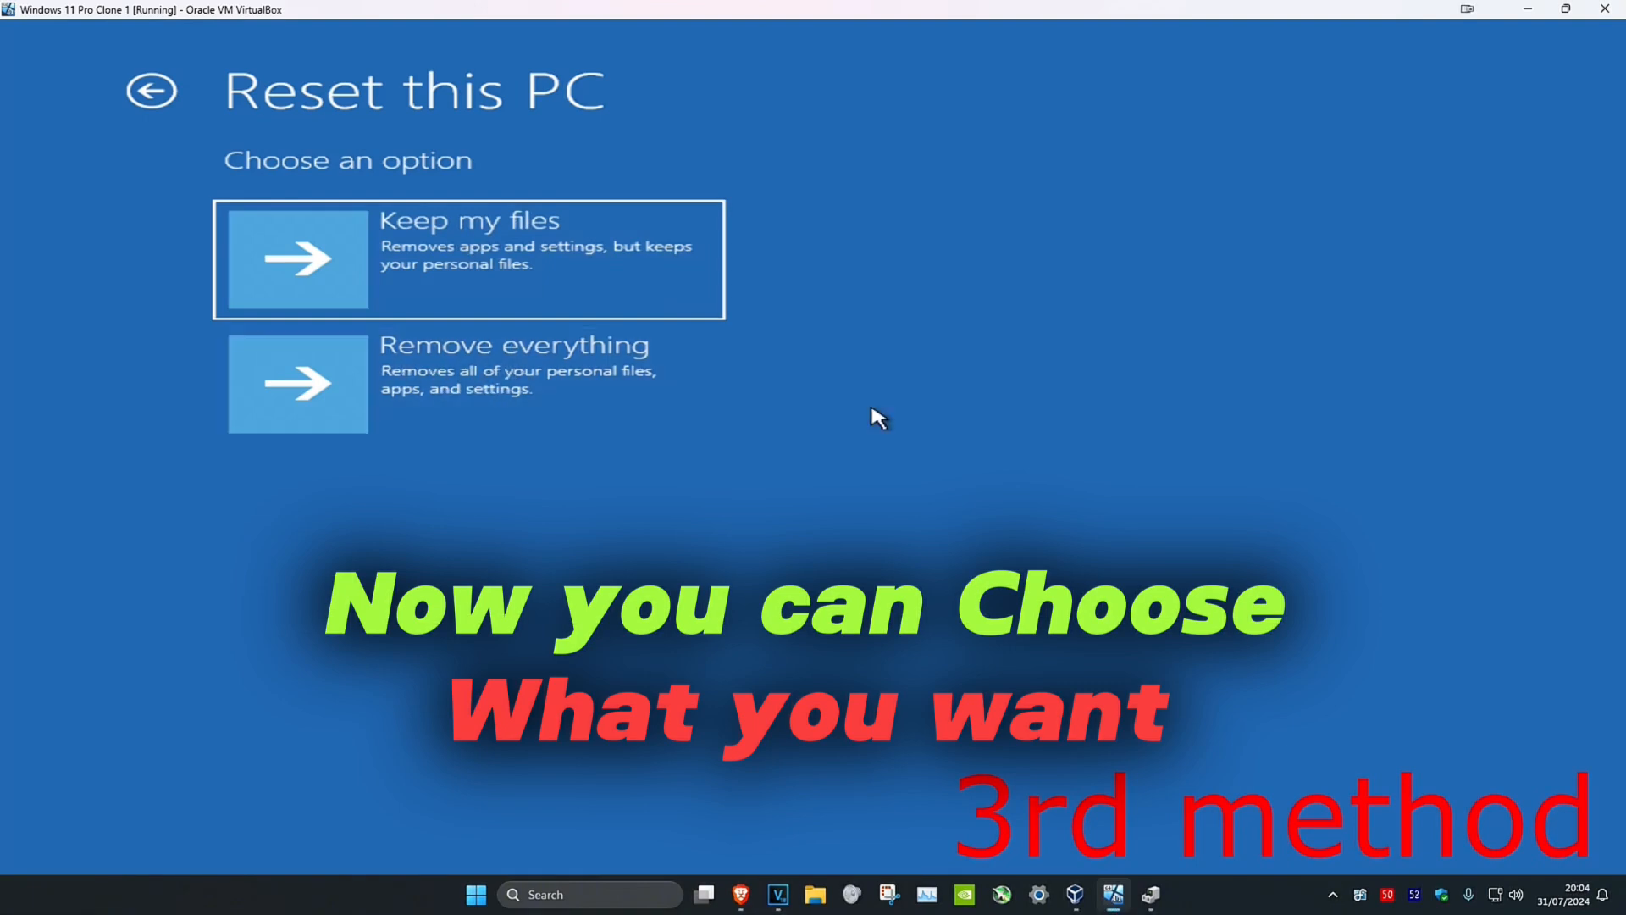
pyautogui.moveTo(550, 358)
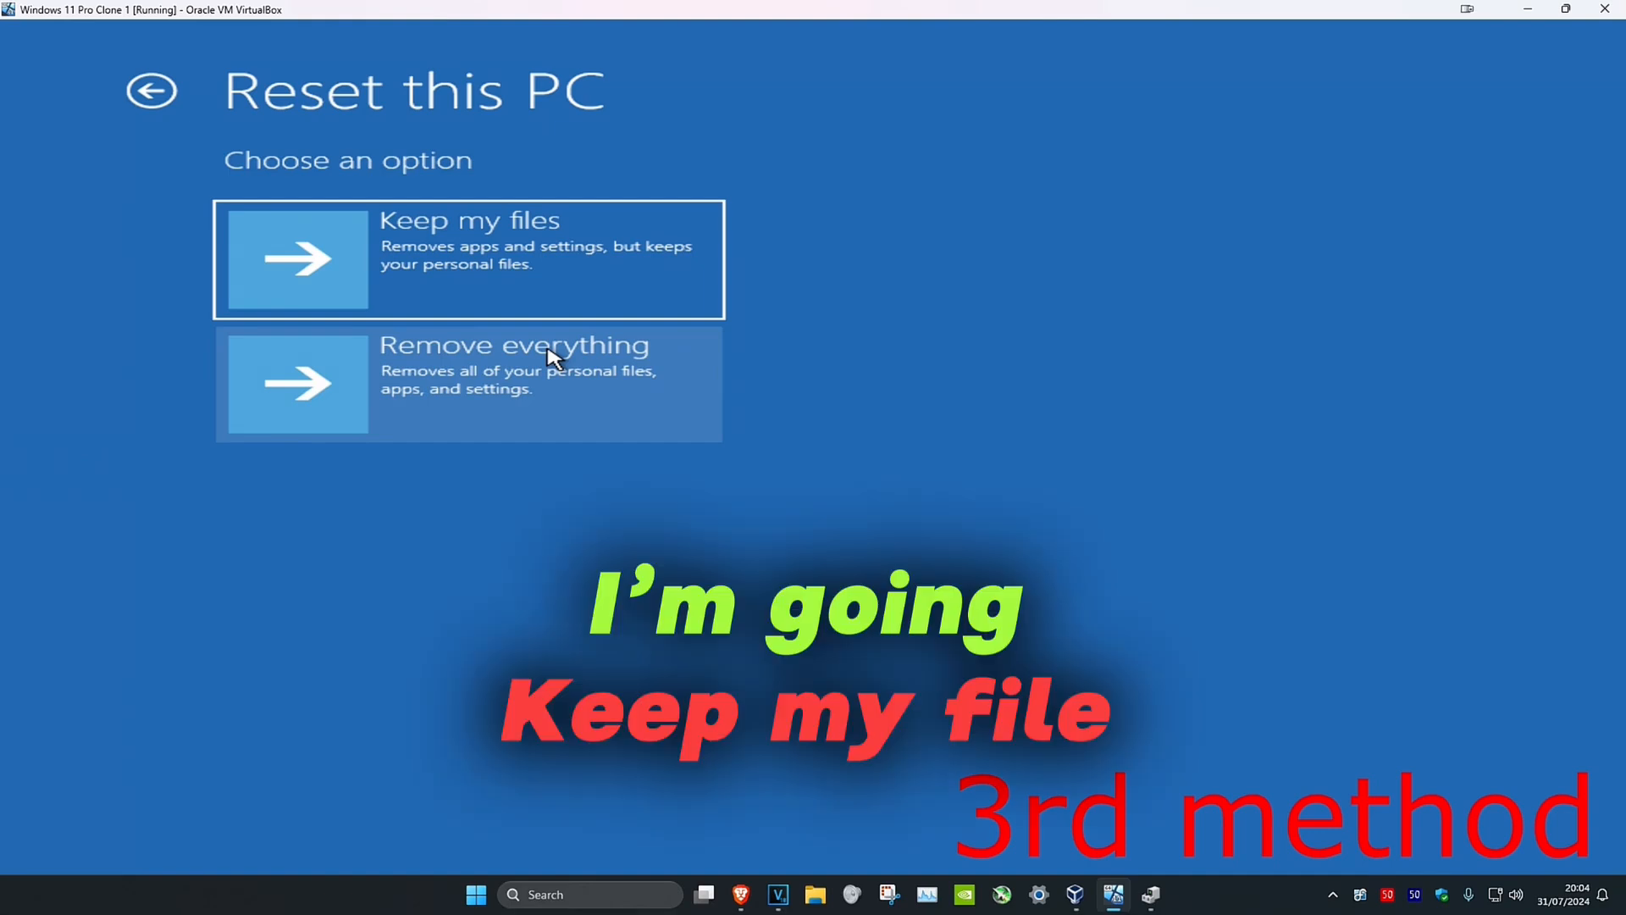
# Choose Keep my files in Reset this PC
pyautogui.click(466, 259)
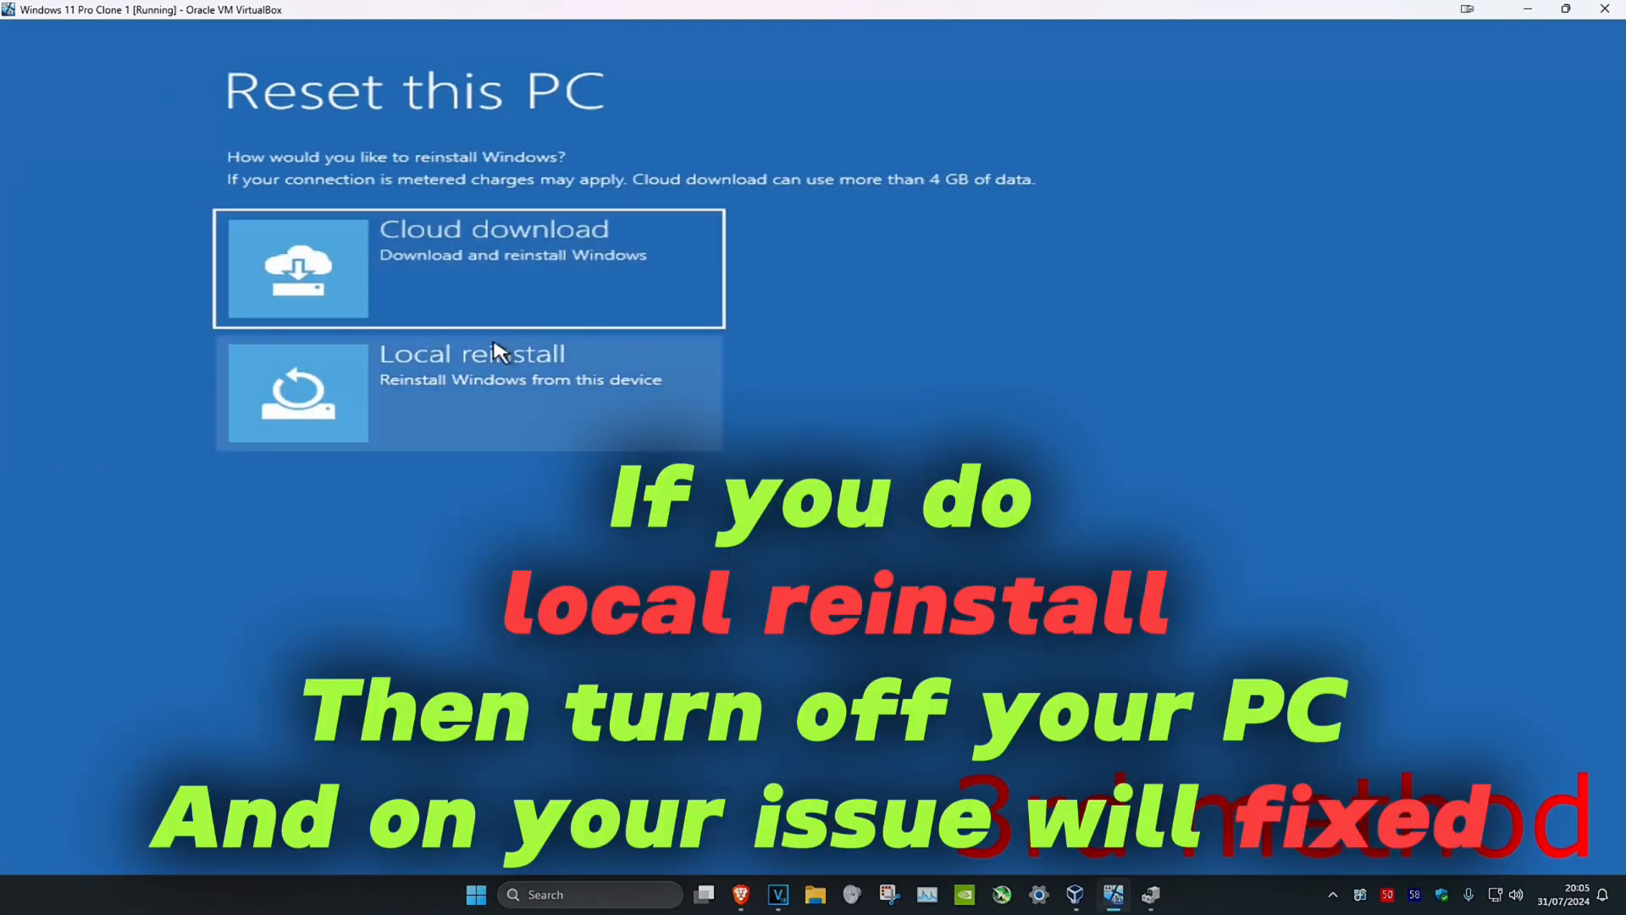
pyautogui.moveTo(920, 420)
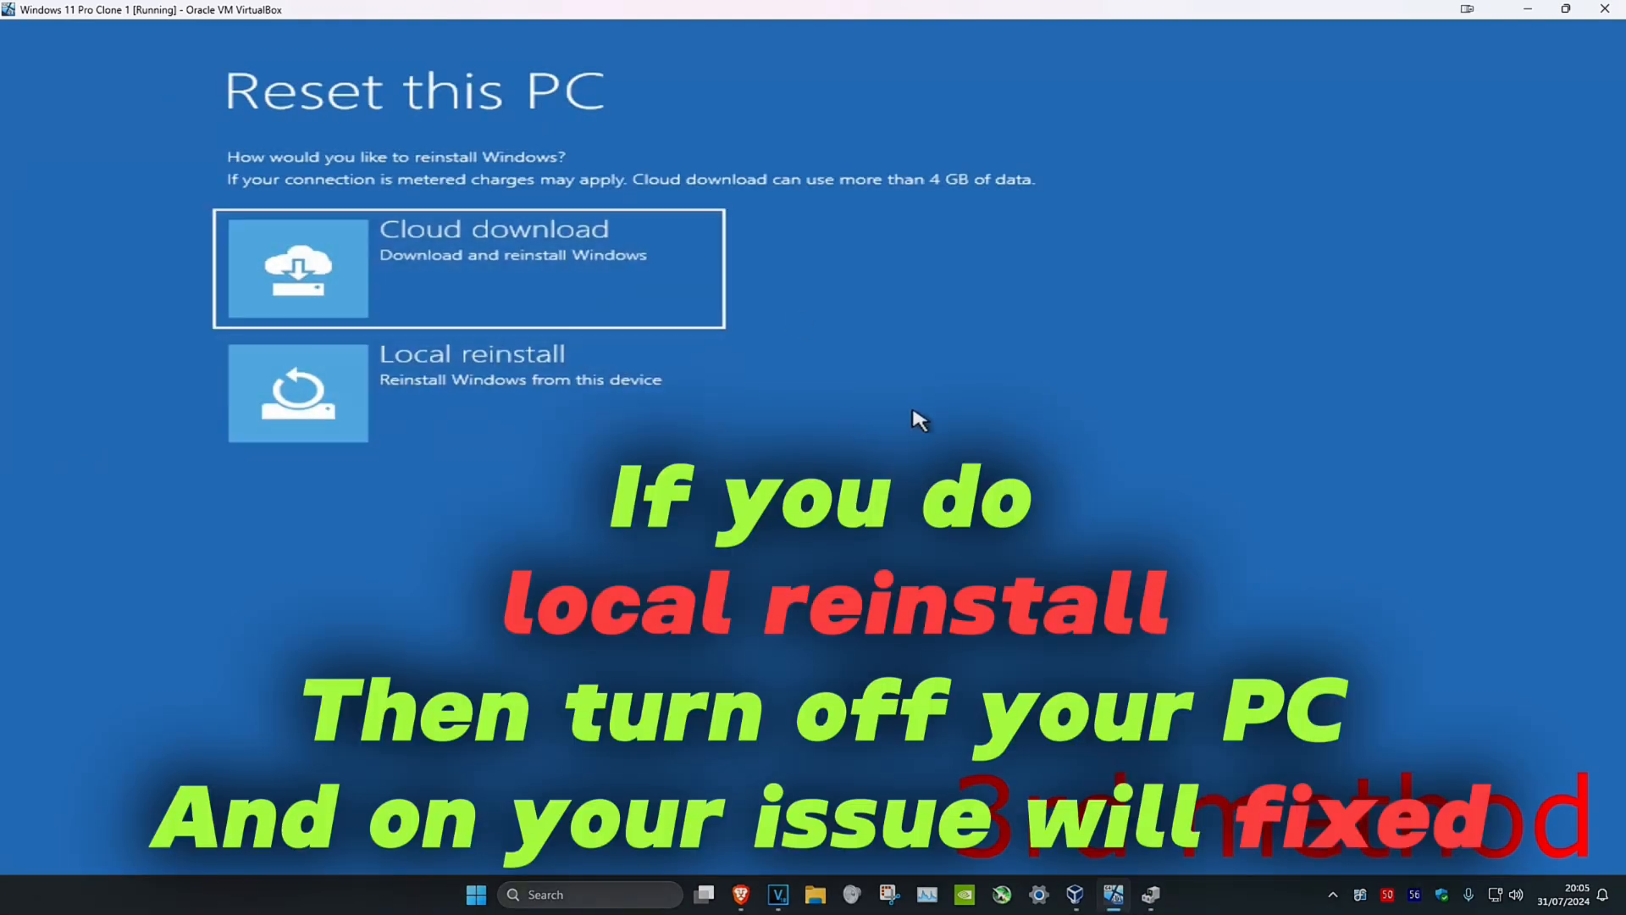